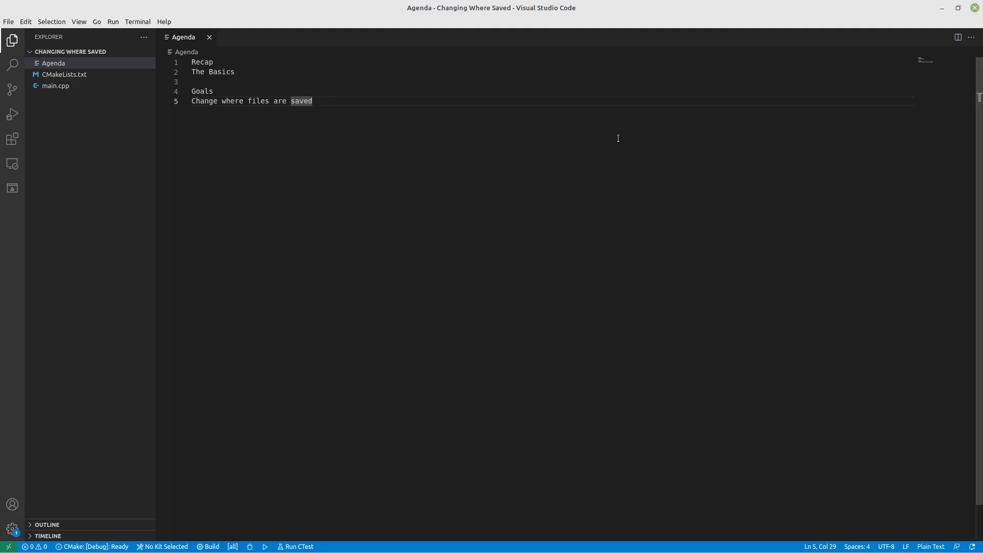
{"action": "mouse_move", "coordinate": [387, 74]}
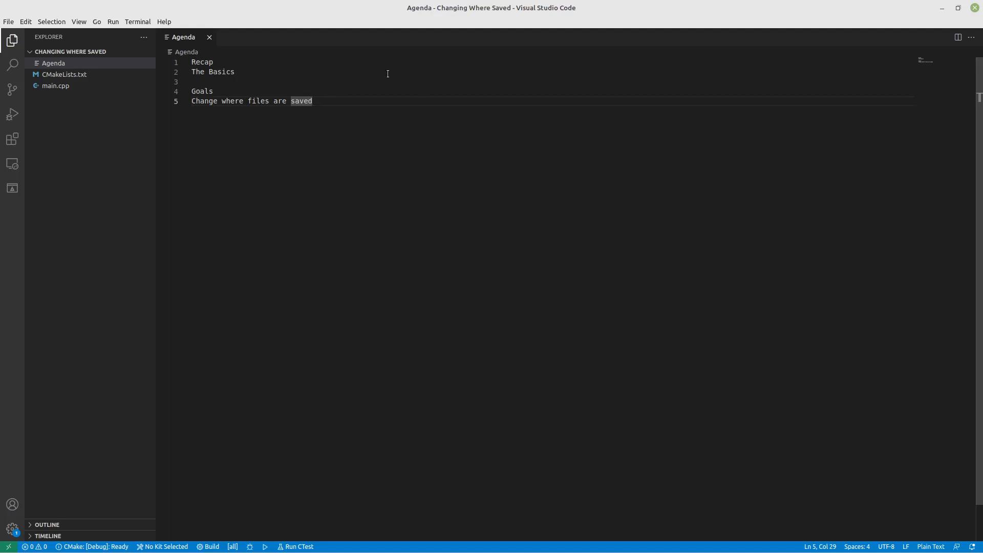
Show the main.cpp Hello CMake source in the editor.
{"action": "left_click", "coordinate": [55, 86]}
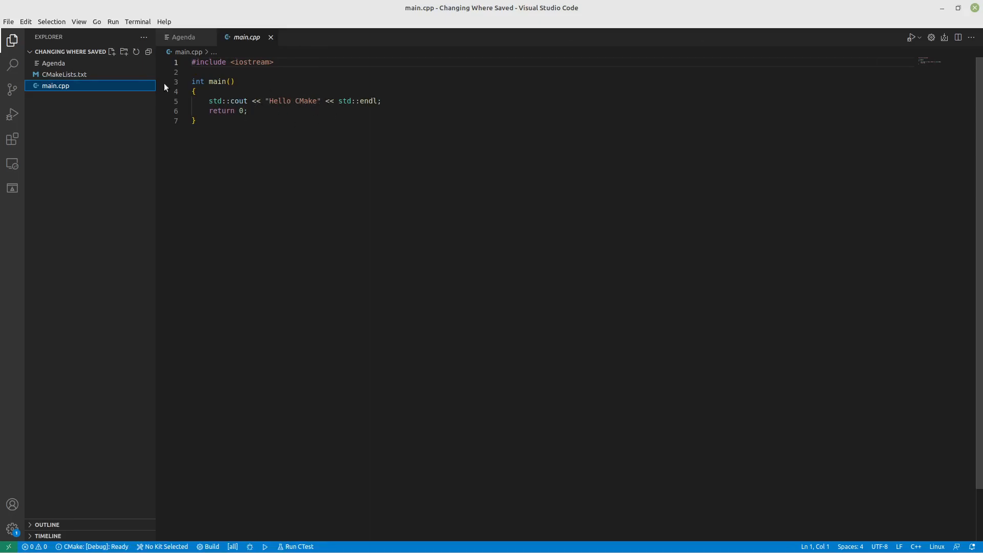
Show CMakeLists.txt with its project(hello) and add_executable lines.
{"action": "left_click", "coordinate": [63, 73]}
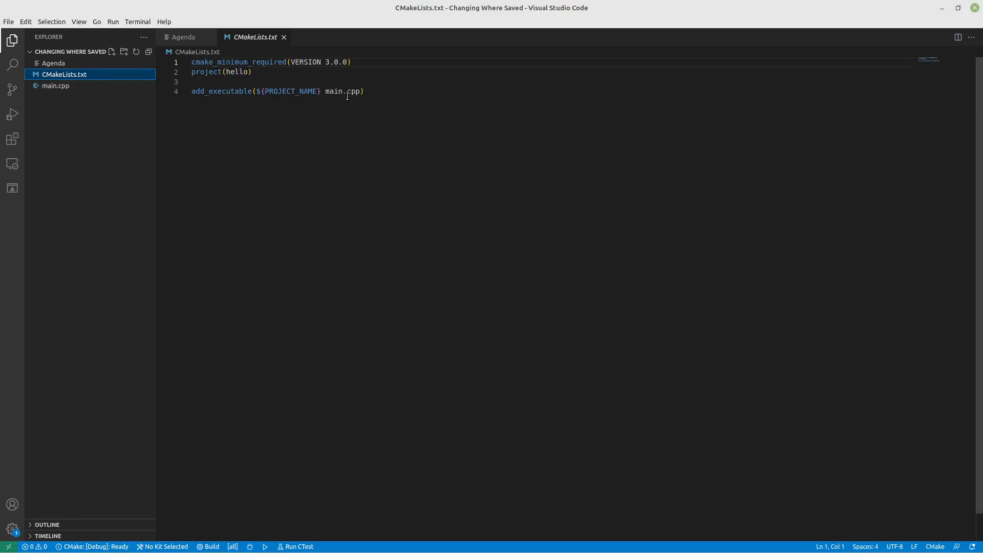
{"action": "mouse_move", "coordinate": [345, 158]}
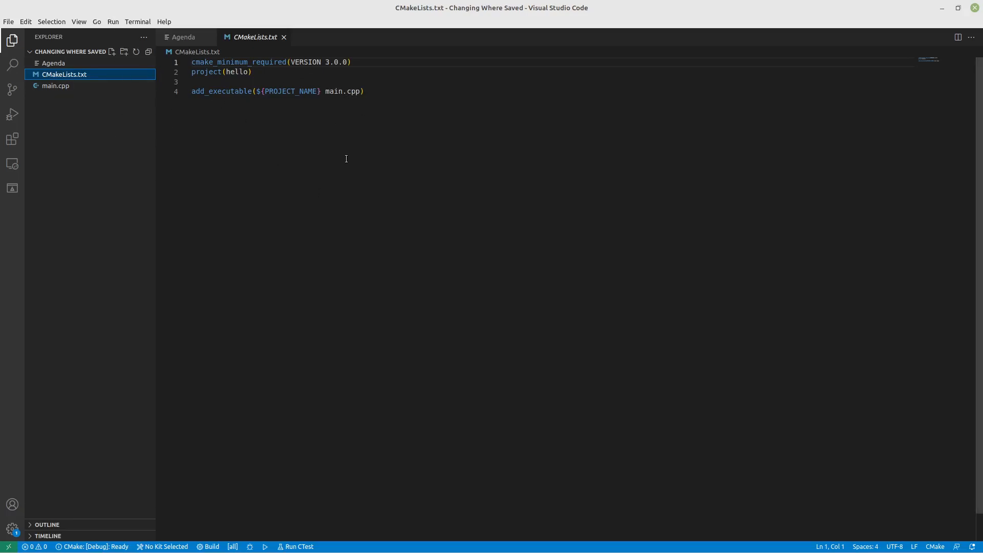
{"action": "mouse_move", "coordinate": [923, 307]}
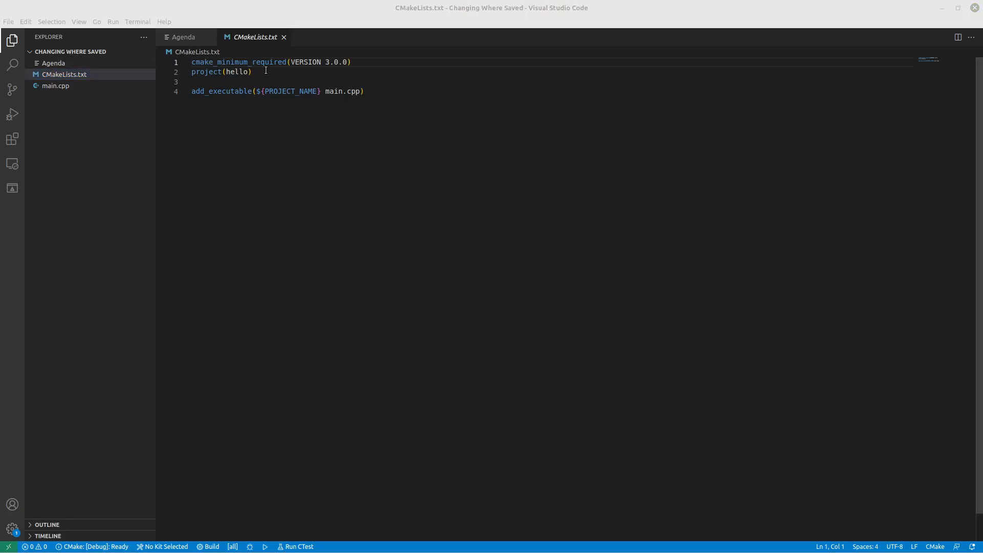
Below project(hello), sketch a comment for a bin path covering Linux, Windows and Apple.
{"action": "left_click", "coordinate": [251, 71]}
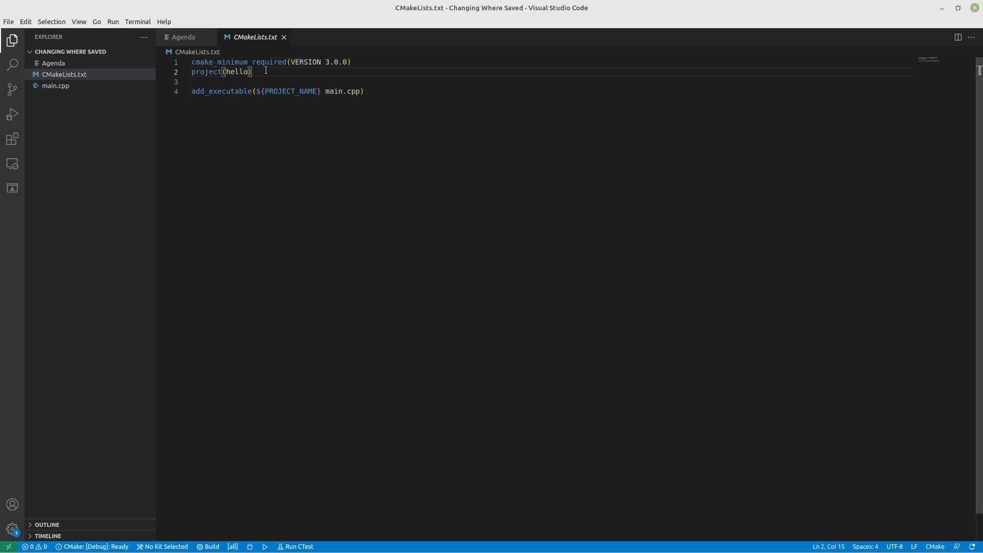
{"action": "key", "text": "enter"}
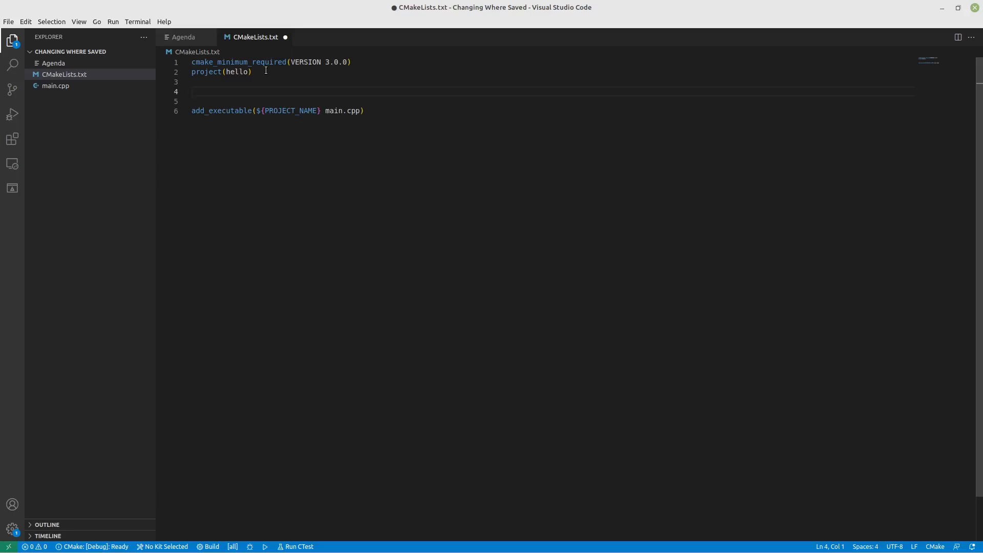
{"action": "type", "text": "/"}
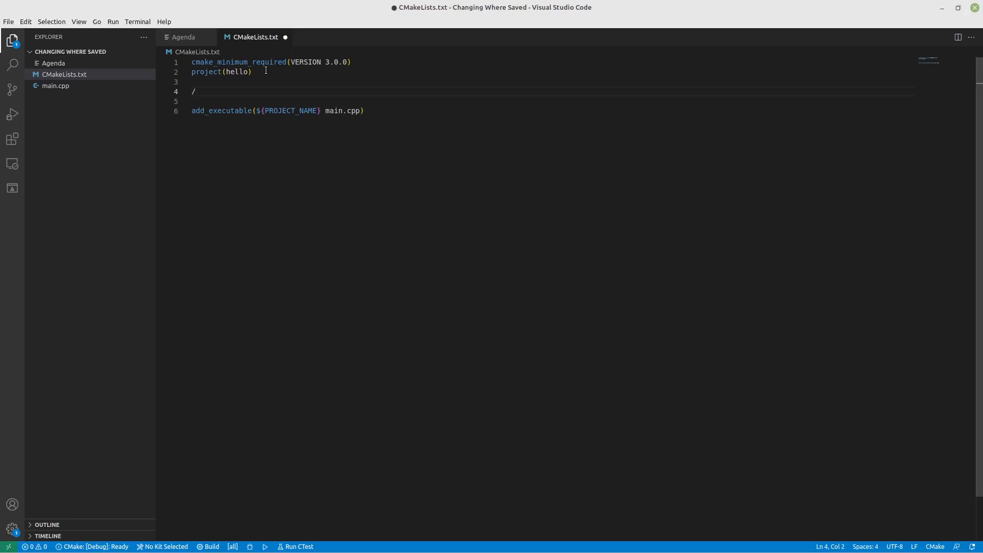
{"action": "type", "text": "#"}
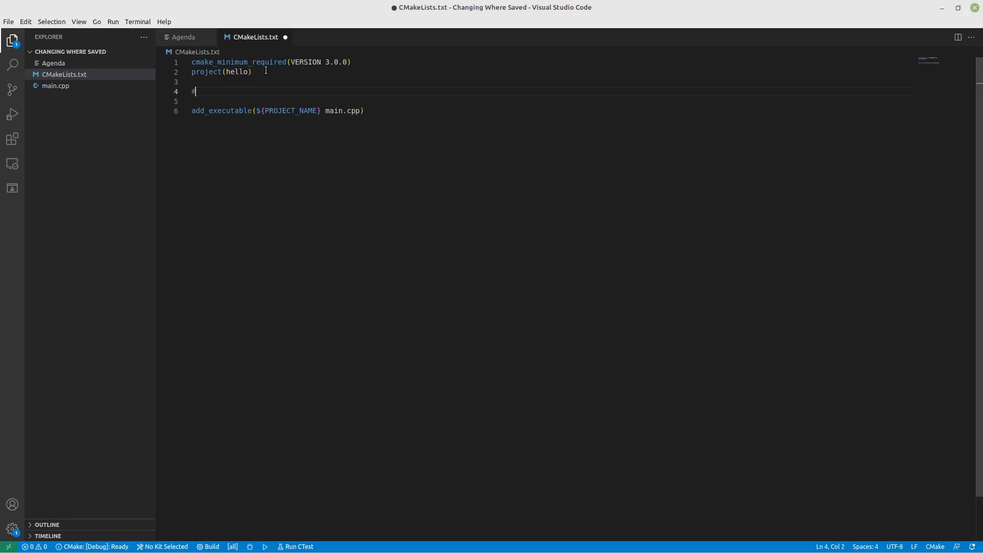
{"action": "type", "text": "/bin"}
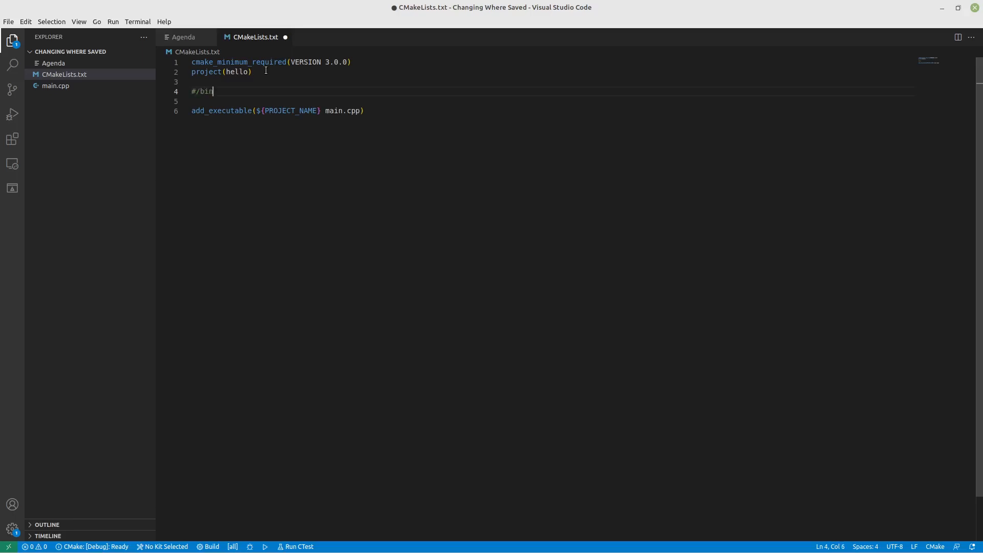
{"action": "type", "text": "/"}
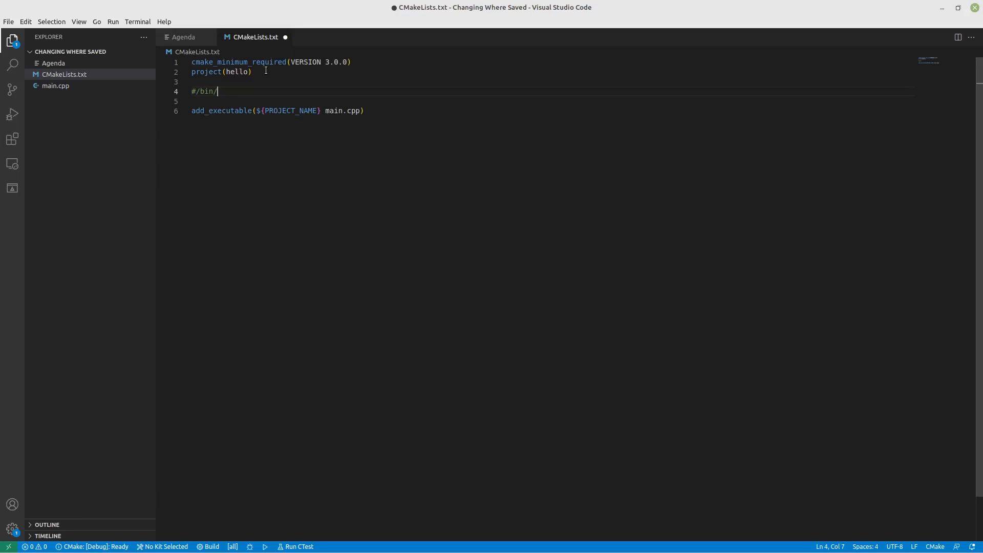
{"action": "type", "text": "Linx"}
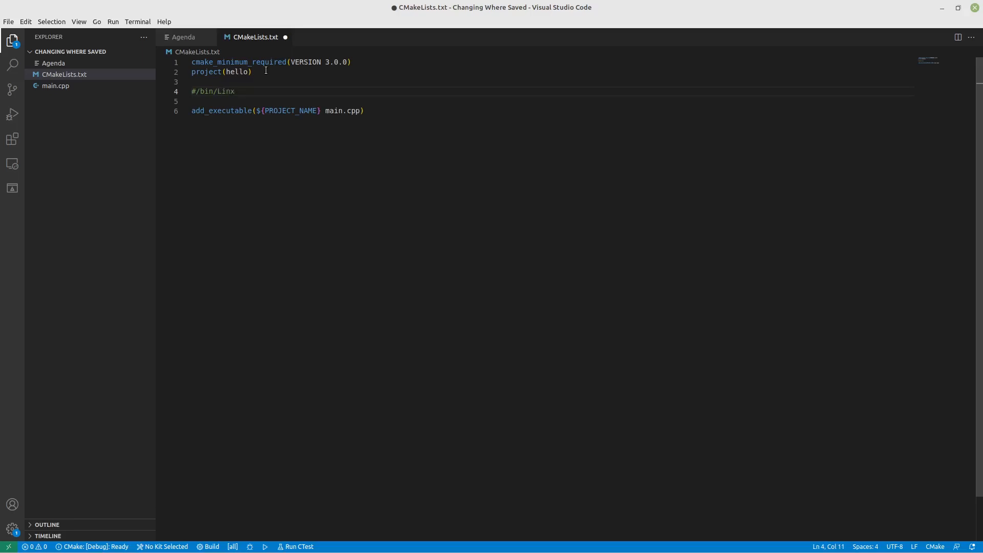
{"action": "type", "text": "...Window"}
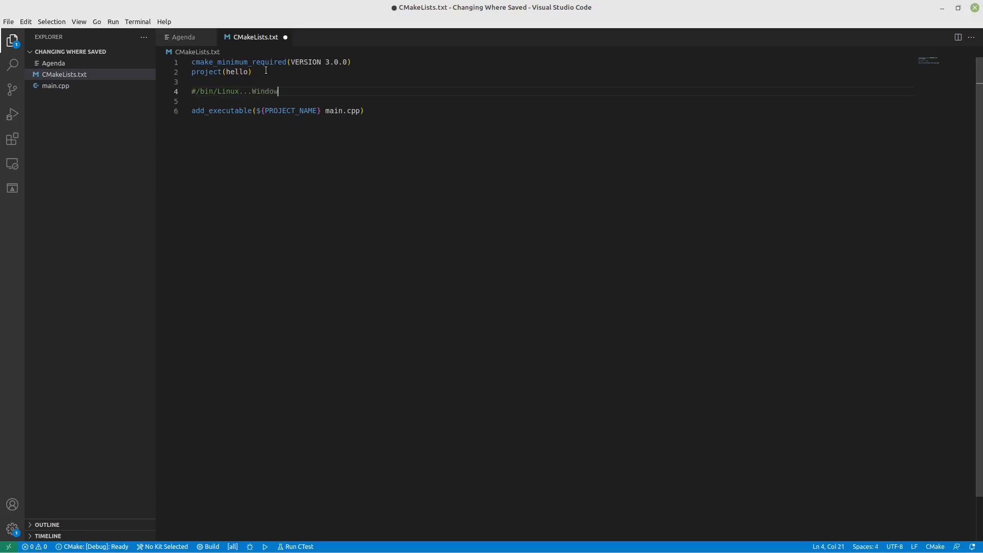
{"action": "type", "text": "s....Apple"}
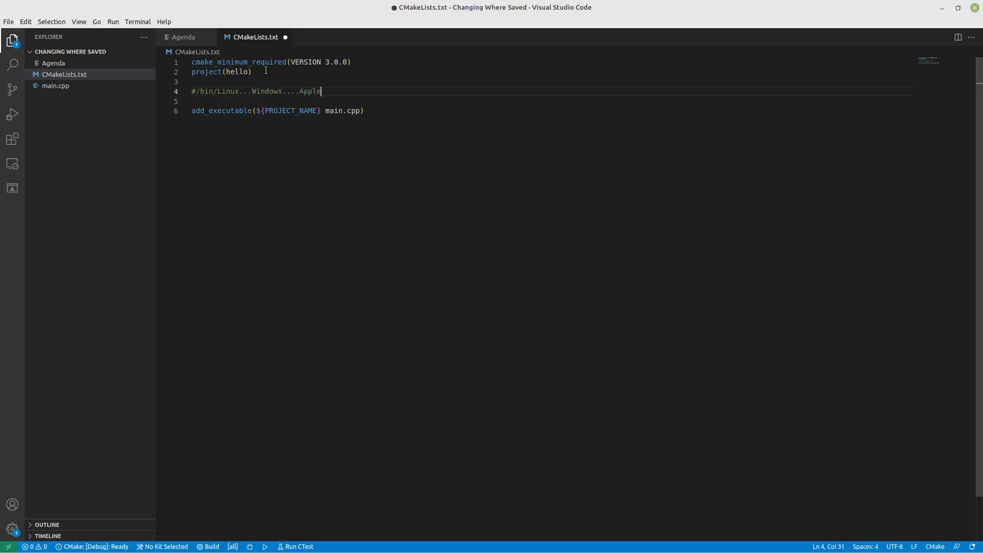
{"action": "type", "text": "...."}
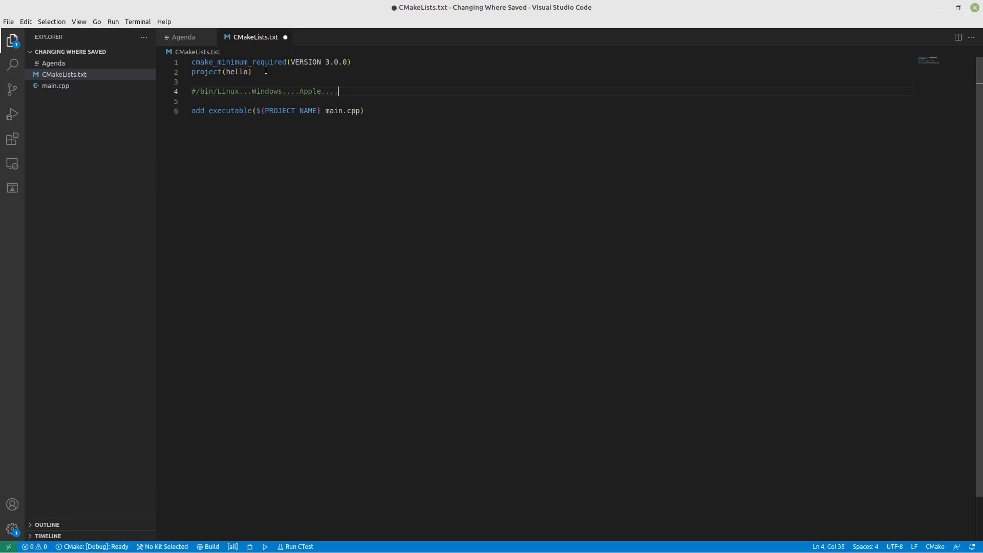
Trim the draft comment to a bin/Linux 64/Debug .. Release path example.
{"action": "key", "text": "BackSpace"}
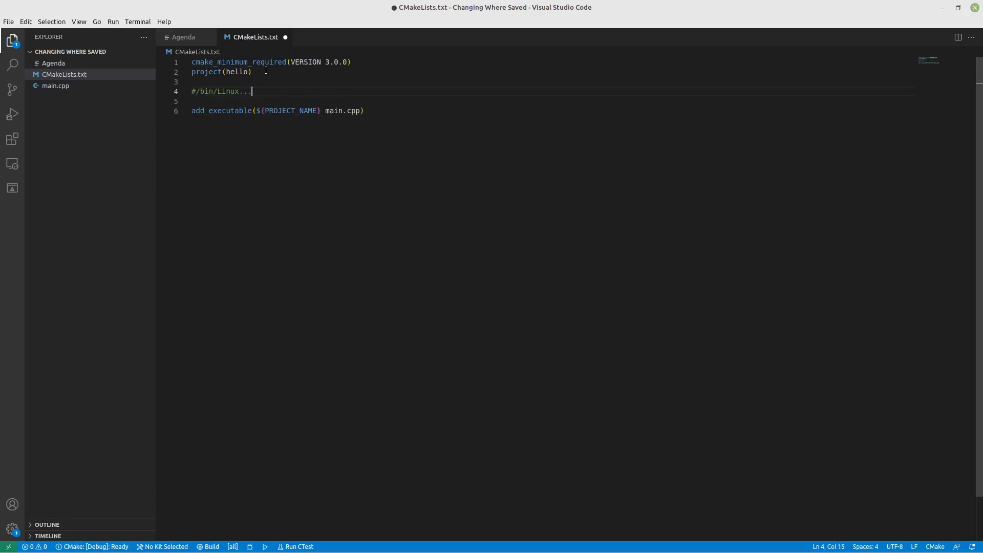
{"action": "type", "text": "32"}
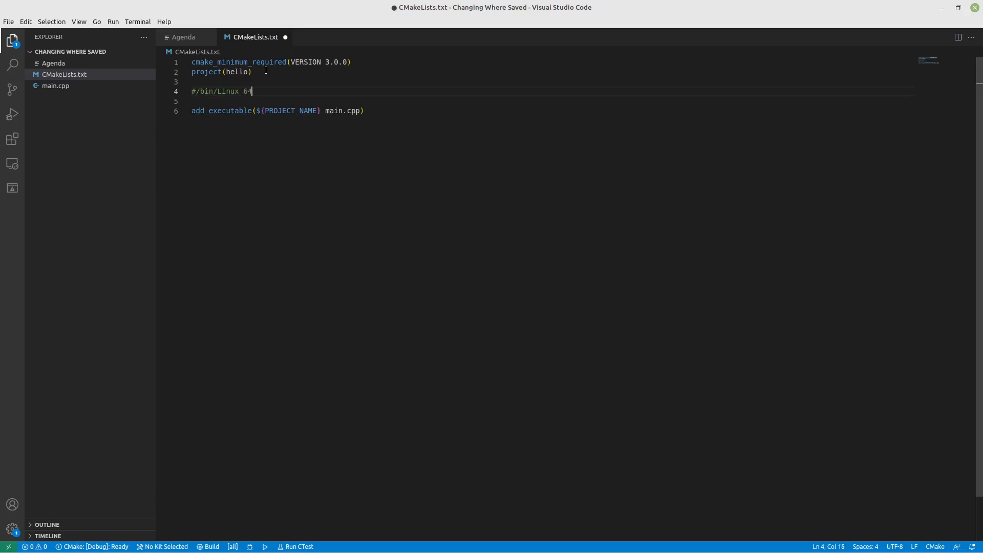
{"action": "key", "text": "BackSpace"}
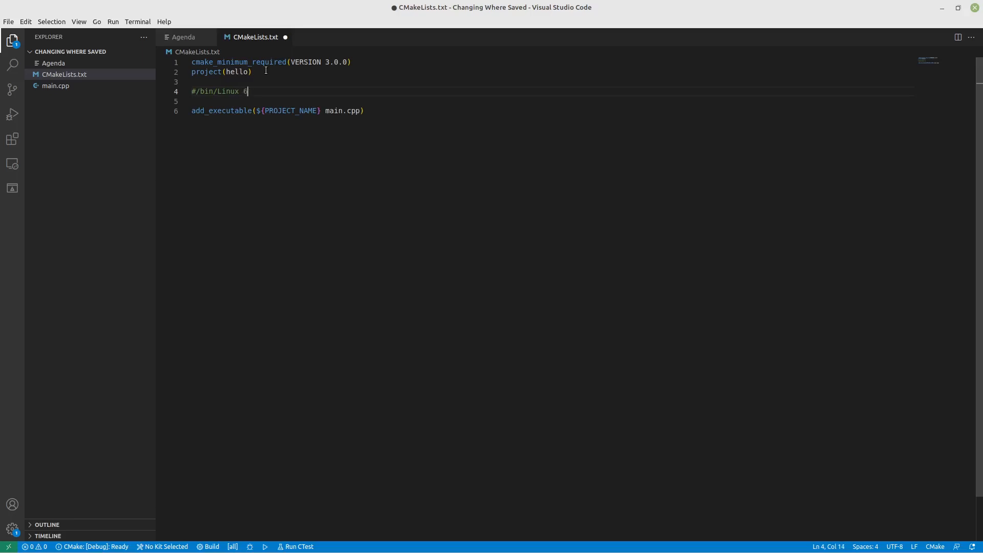
{"action": "type", "text": "4/"}
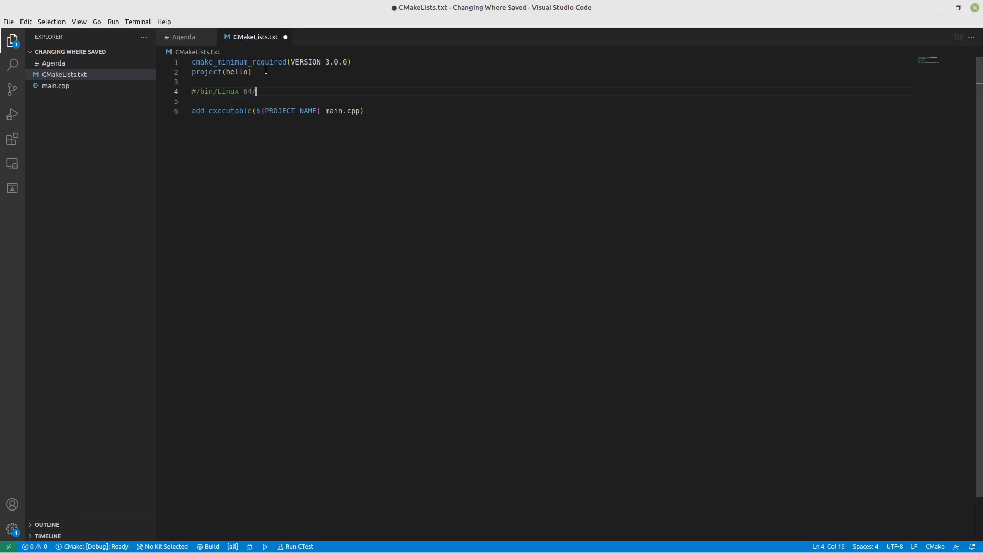
{"action": "type", "text": "Debug."}
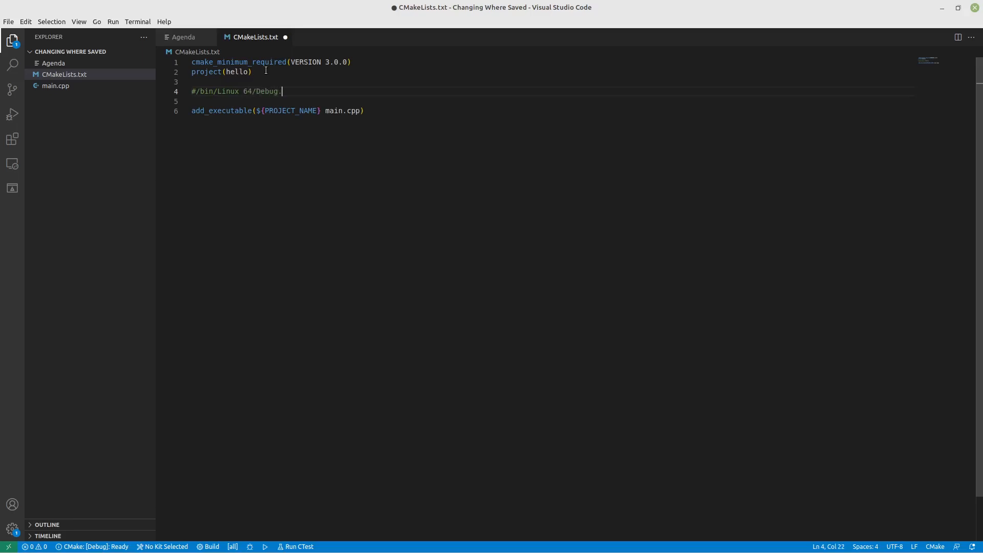
{"action": "type", "text": ".. Release"}
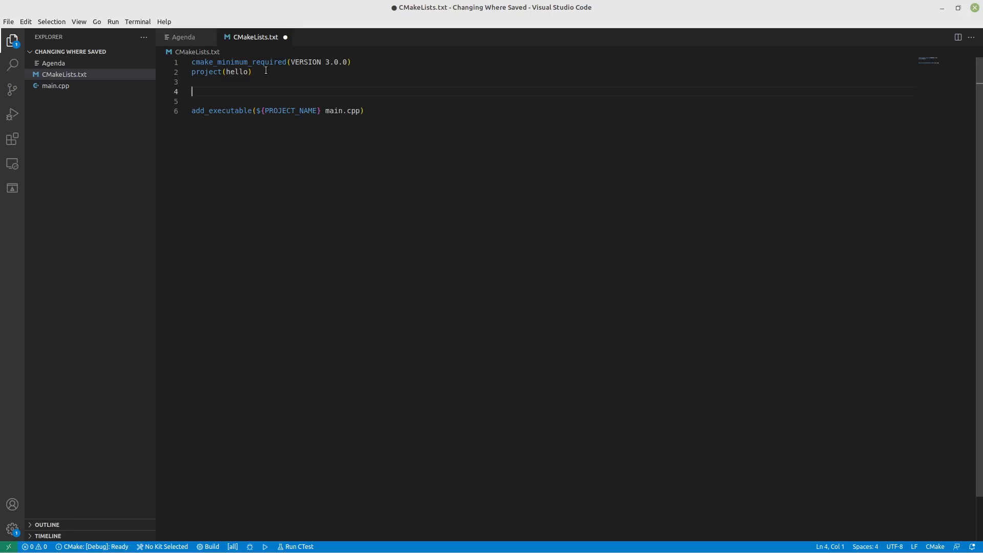
Add set(OSBitness 32) as the default bitness.
{"action": "type", "text": "set()"}
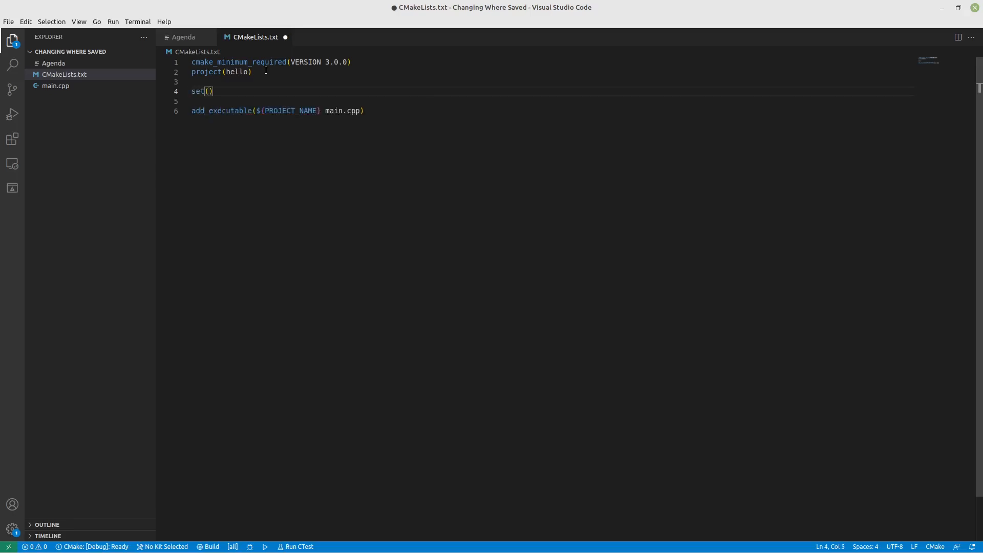
{"action": "type", "text": "OSBit"}
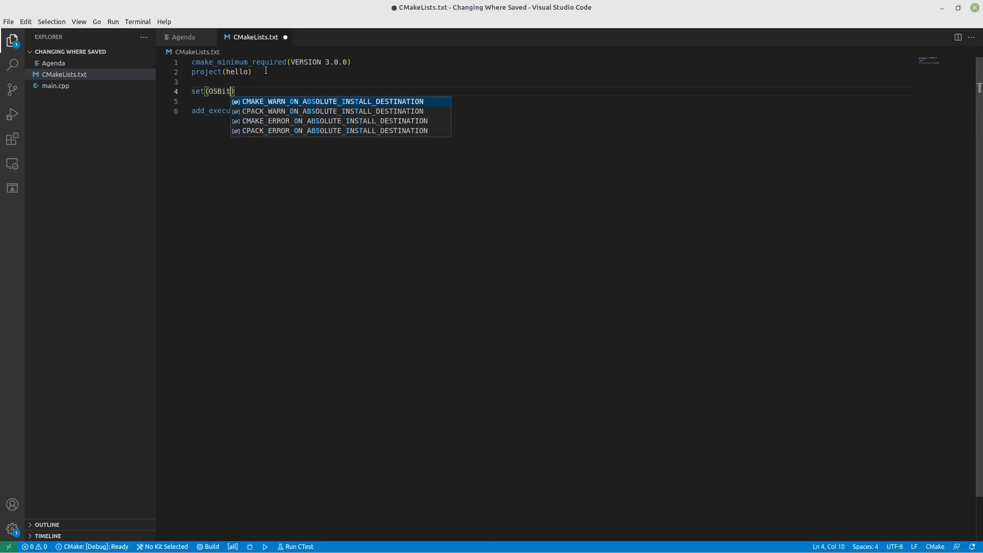
{"action": "type", "text": "ness 32"}
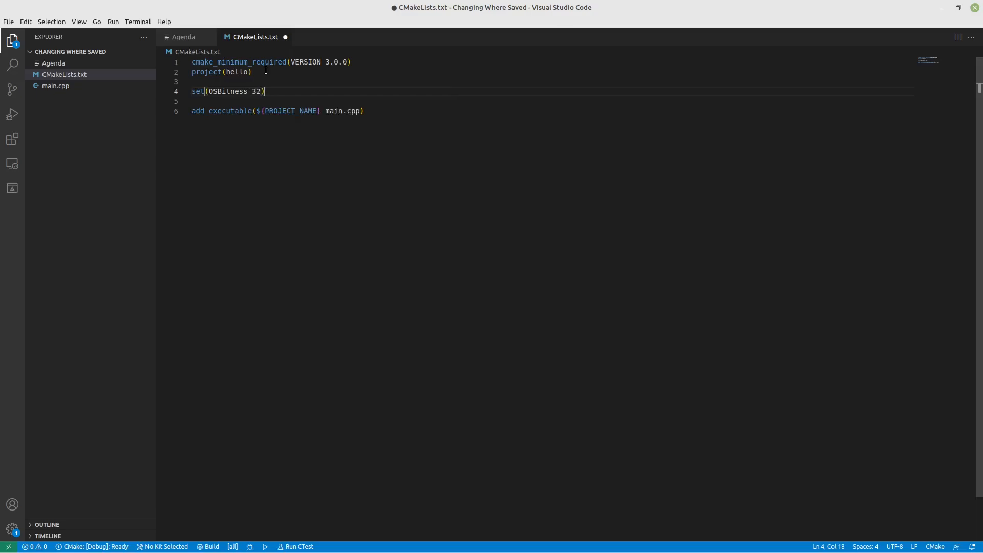
{"action": "key", "text": "enter"}
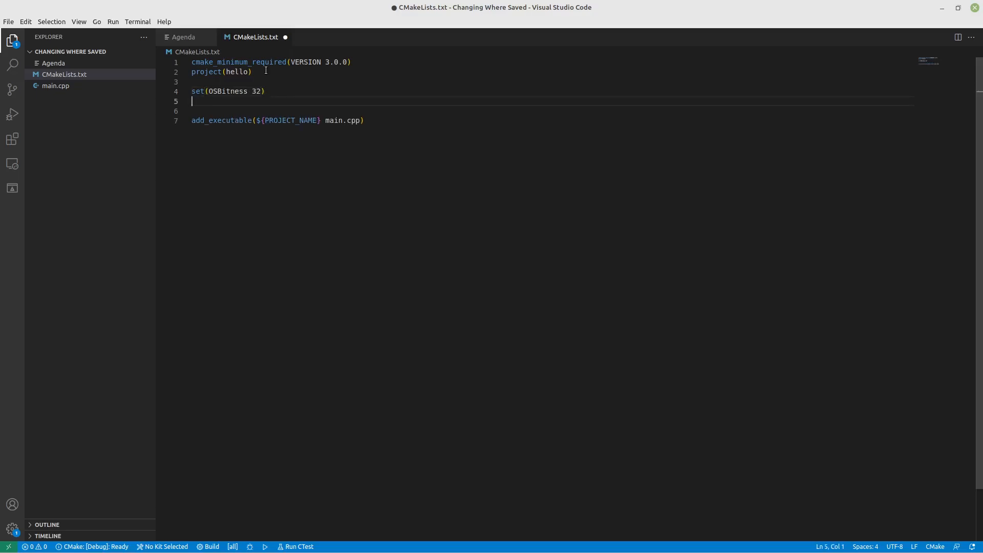
Add an if(CMAKE_SIZEOF_VOID_P EQUAL 8) block setting OSBitness to 64, closed with endif().
{"action": "type", "text": "if(Cmakesize"}
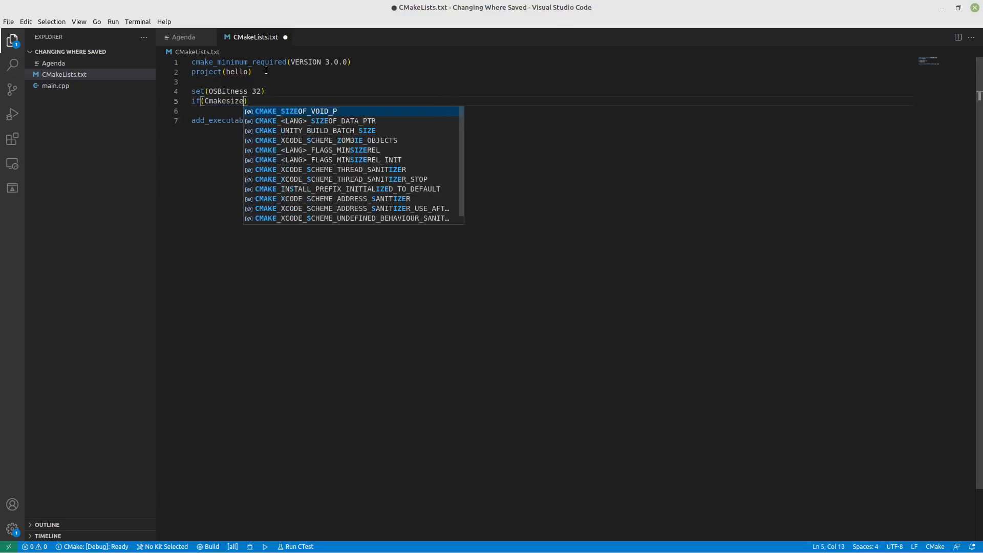
{"action": "key", "text": "Tab"}
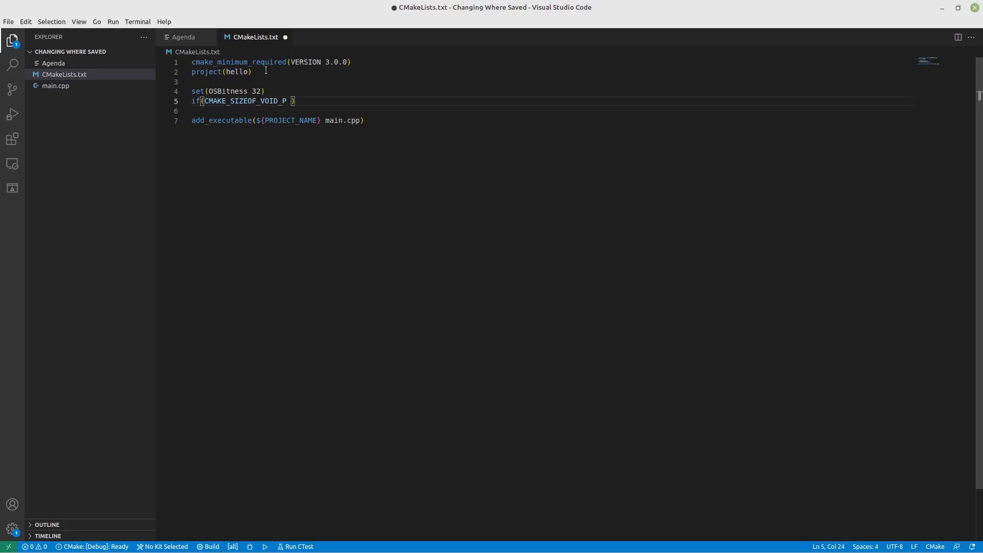
{"action": "type", "text": "EQUAL"}
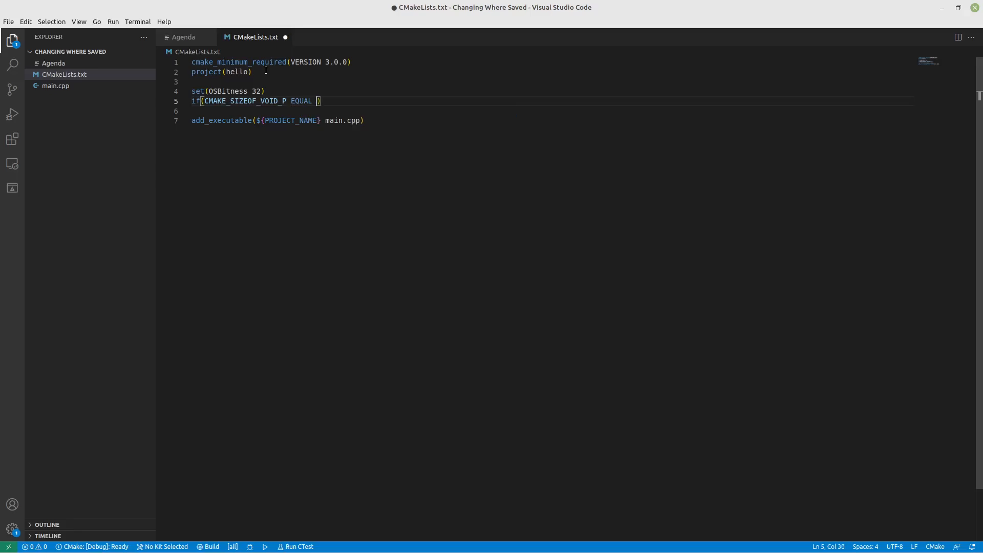
{"action": "type", "text": "8"}
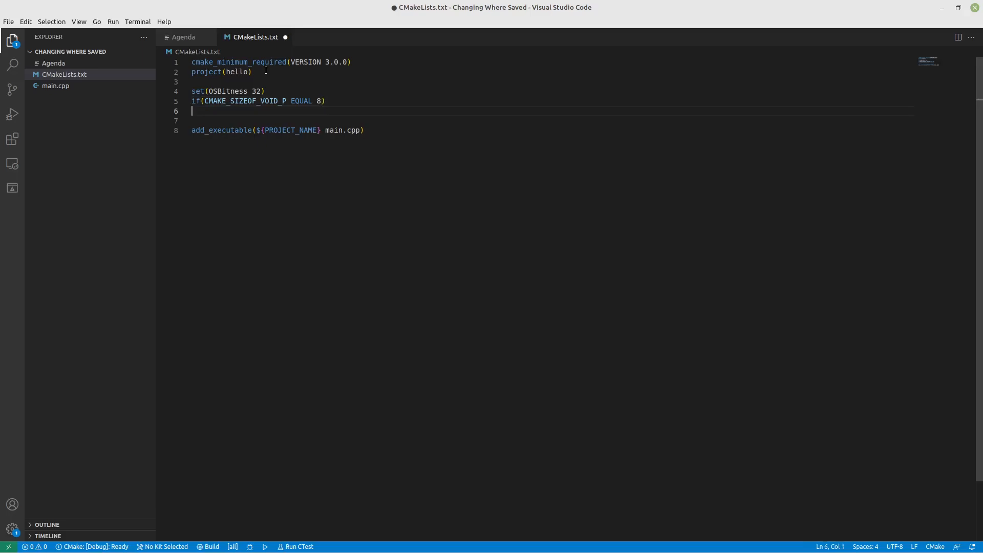
{"action": "type", "text": "set"}
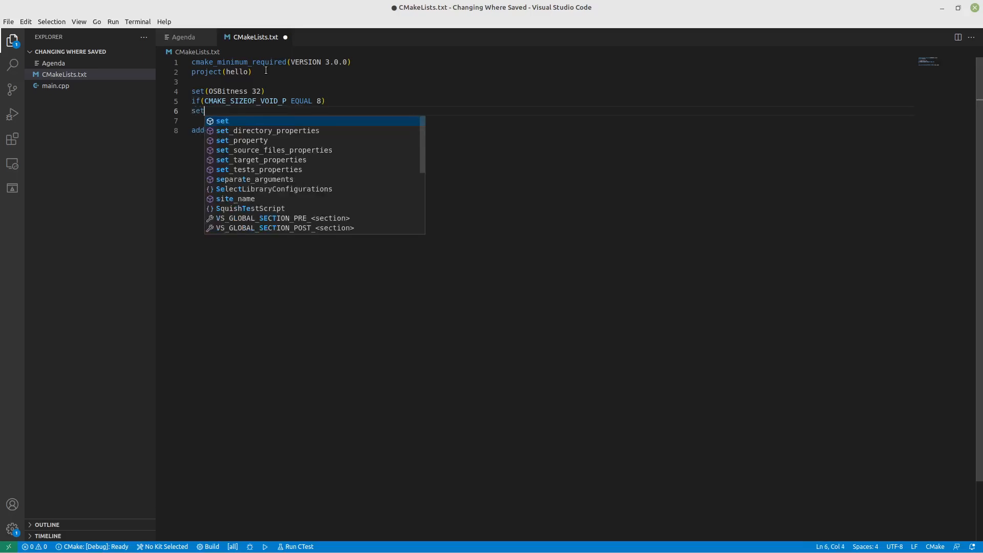
{"action": "type", "text": "(OS"}
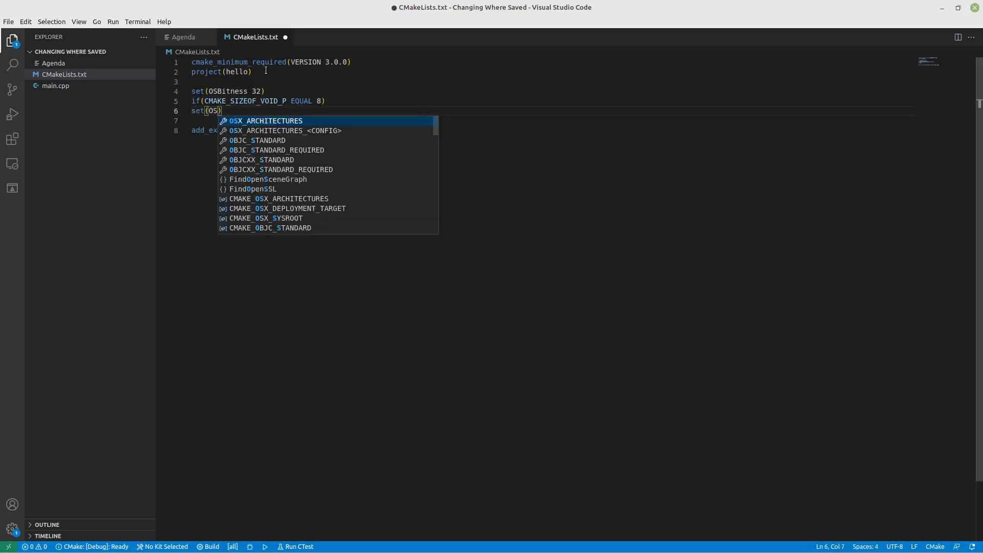
{"action": "type", "text": "Bitness 64"}
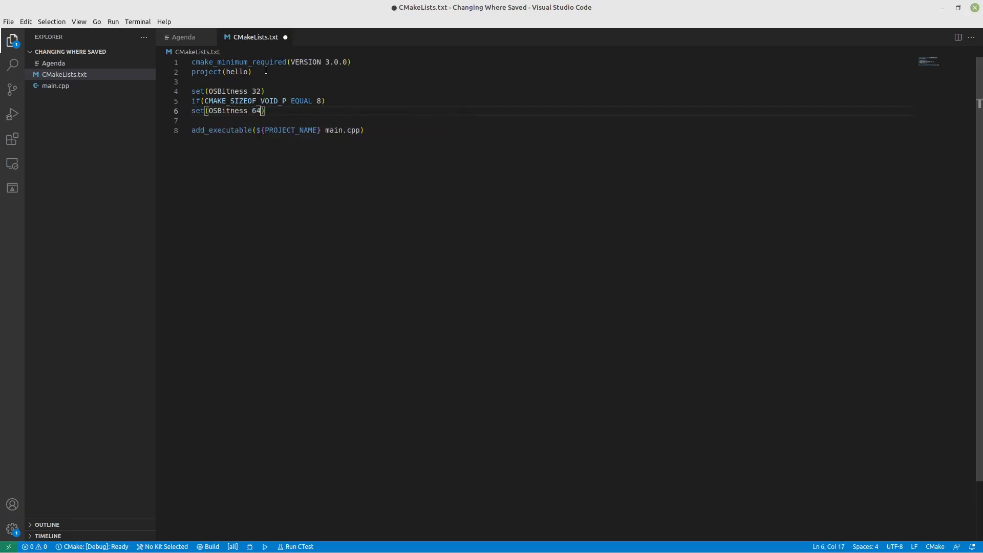
{"action": "key", "text": "Enter"}
{"action": "type", "text": "endif("}
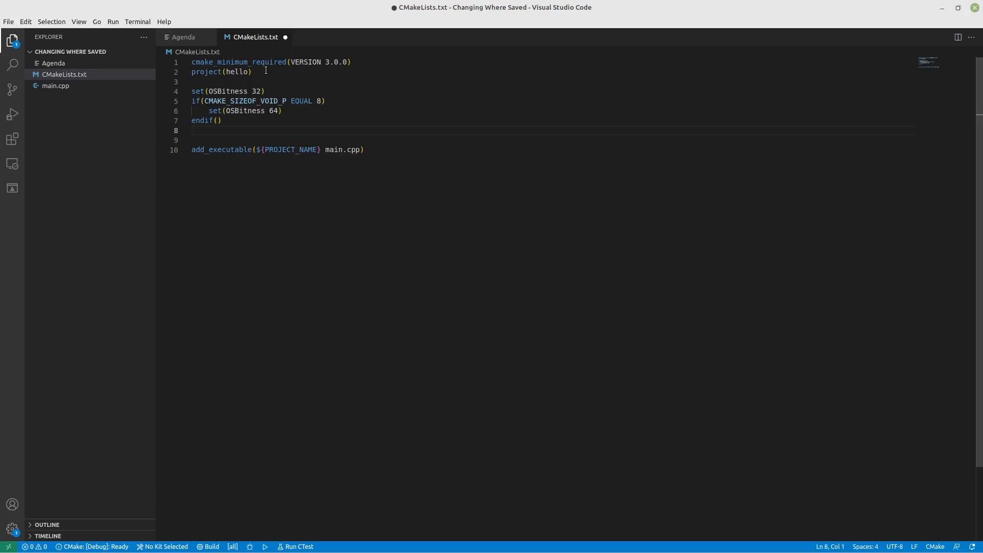
Start set(FullOutputDir "${CMAKE_SOURCE_DIR}...") on line 8.
{"action": "type", "text": "set"}
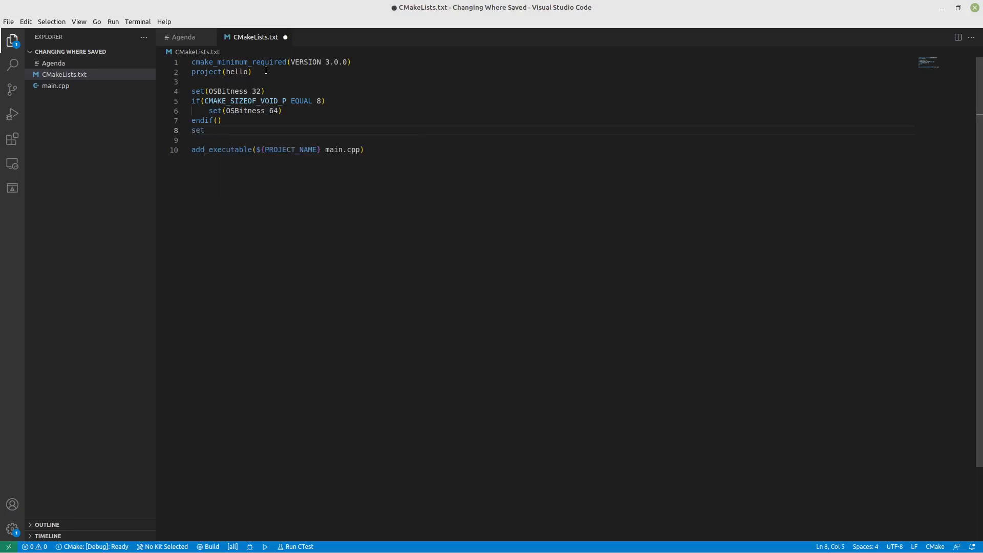
{"action": "type", "text": "()"}
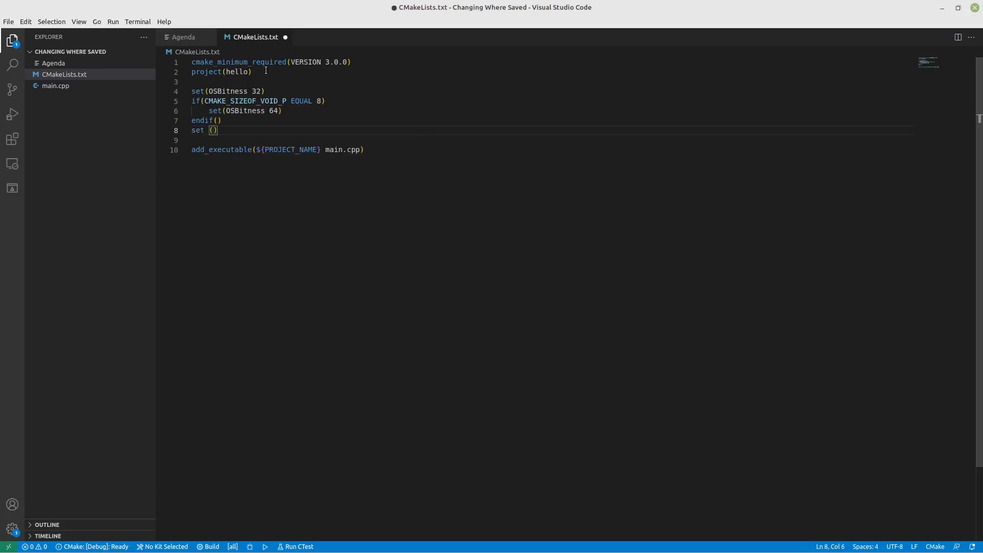
{"action": "type", "text": "Full"}
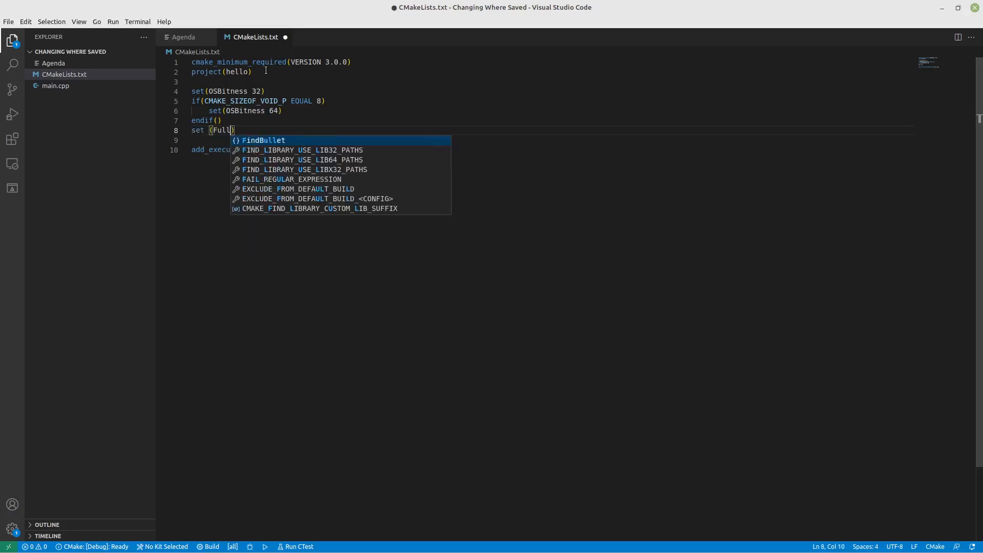
{"action": "type", "text": "OutputD"}
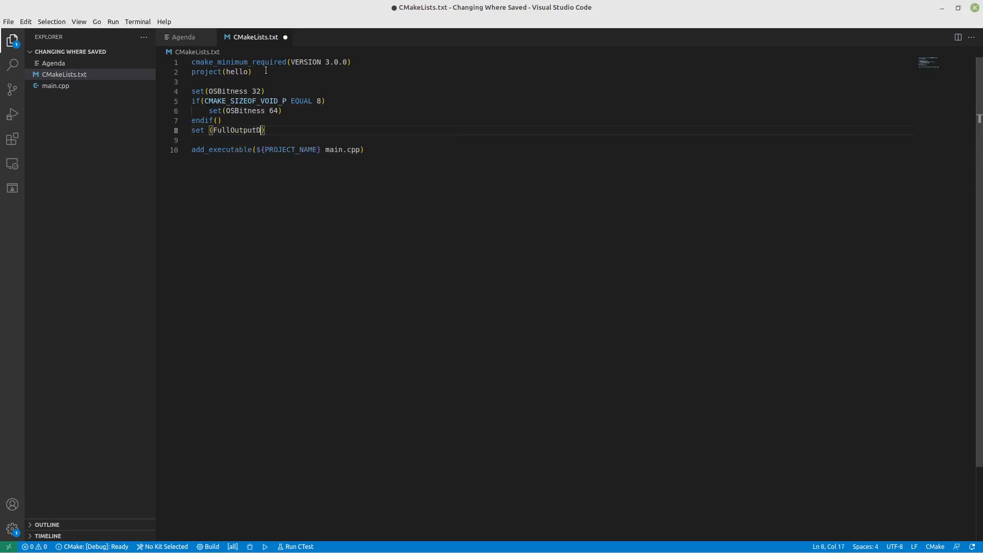
{"action": "type", "text": "ir"}
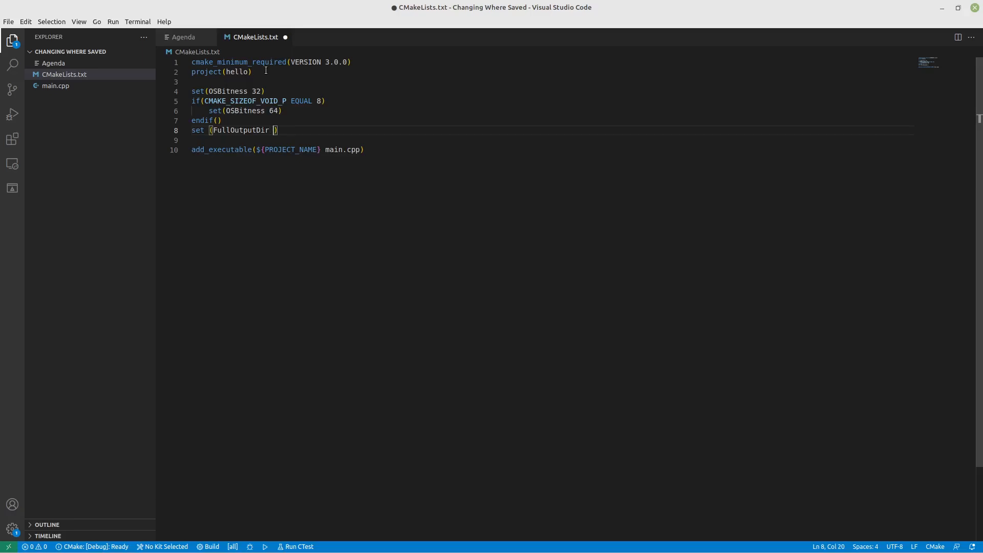
{"action": "type", "text": "\"${}\""}
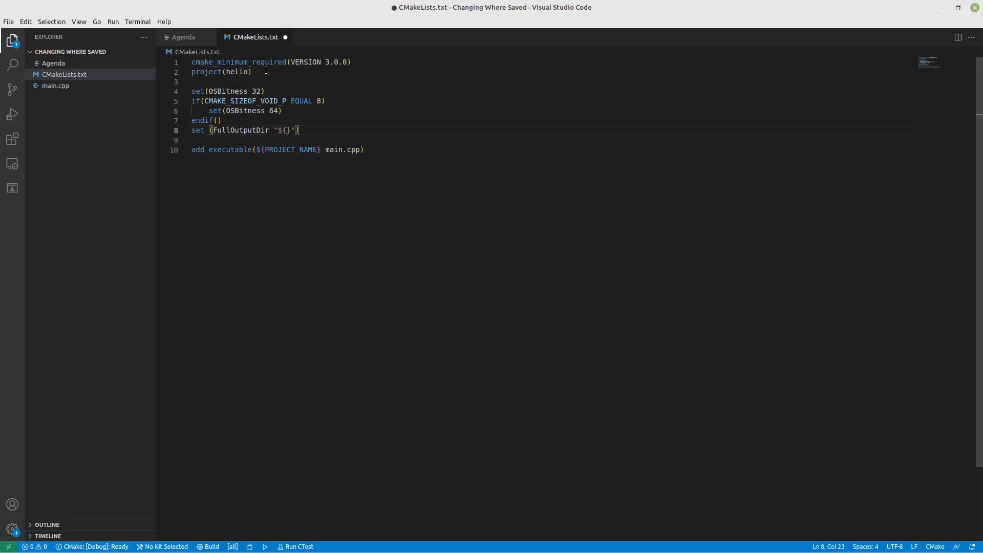
{"action": "type", "text": "Cmakes"}
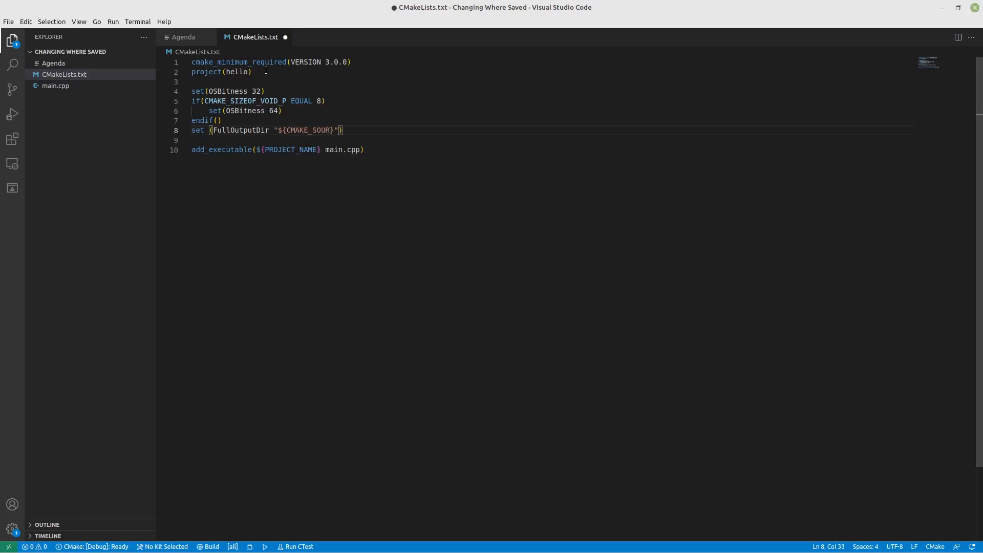
{"action": "type", "text": "CE"}
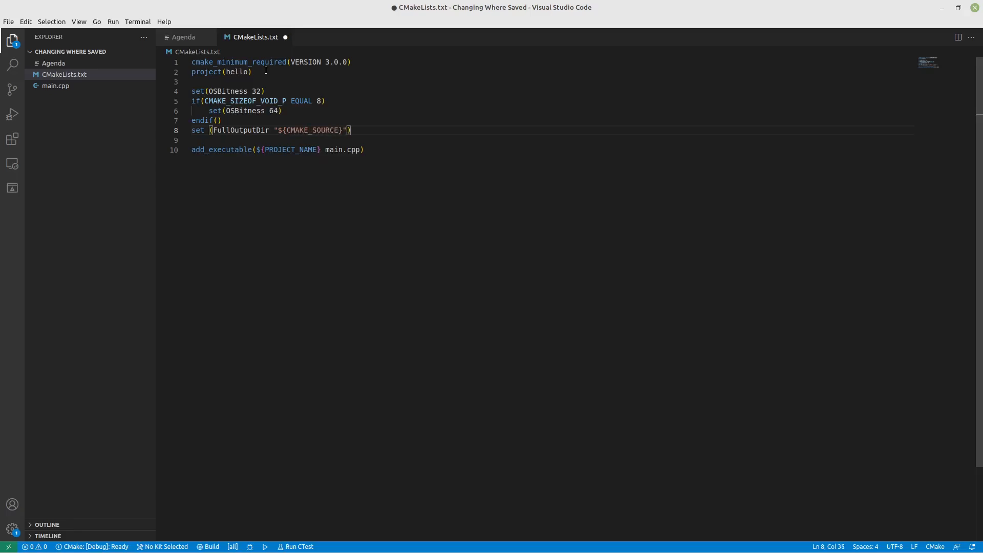
{"action": "type", "text": "_DIR"}
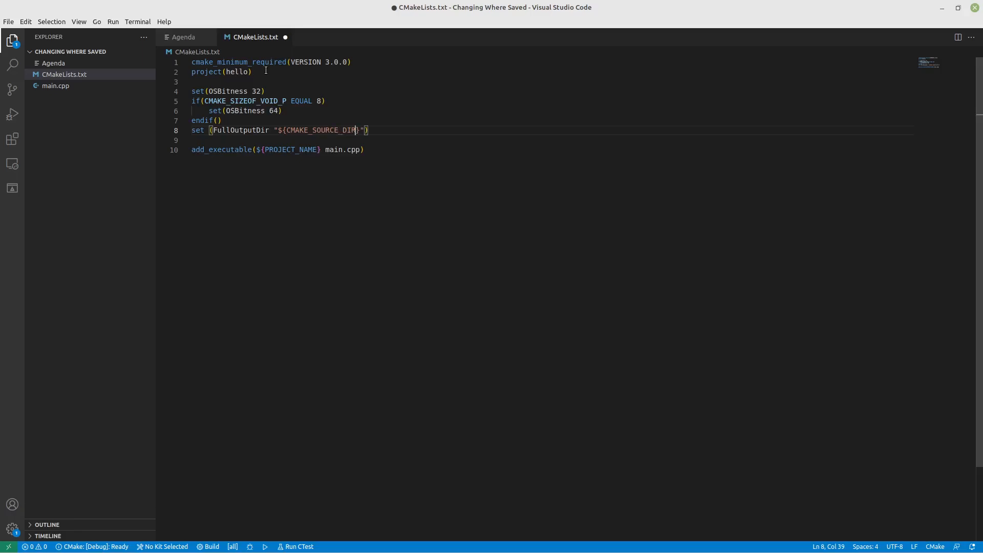
{"action": "key", "text": "Right"}
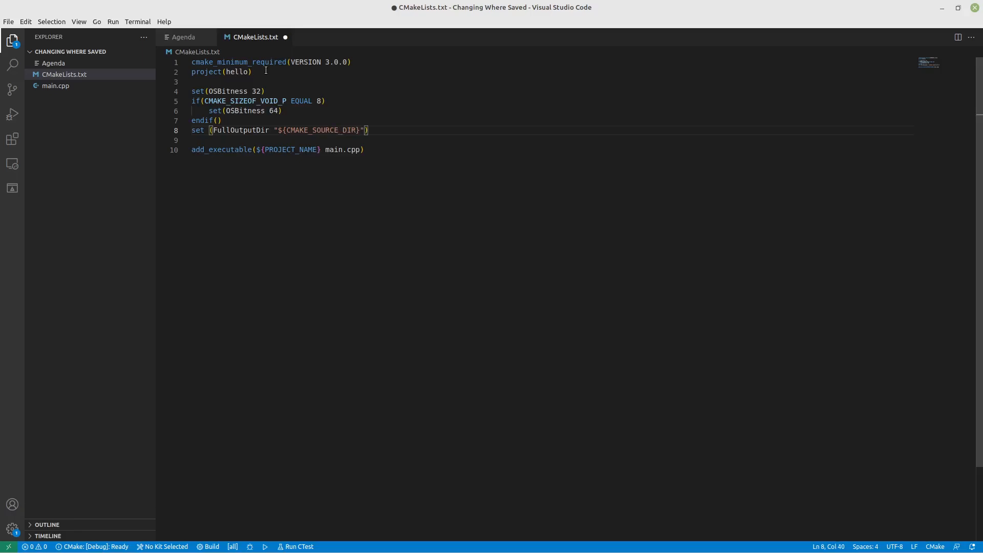
Complete the path as /bin/{CMAKE_SYSTEM_NAME}${OSBitness}/${CMAKE_BUILD_TYPE} and begin the next set line.
{"action": "type", "text": "/"}
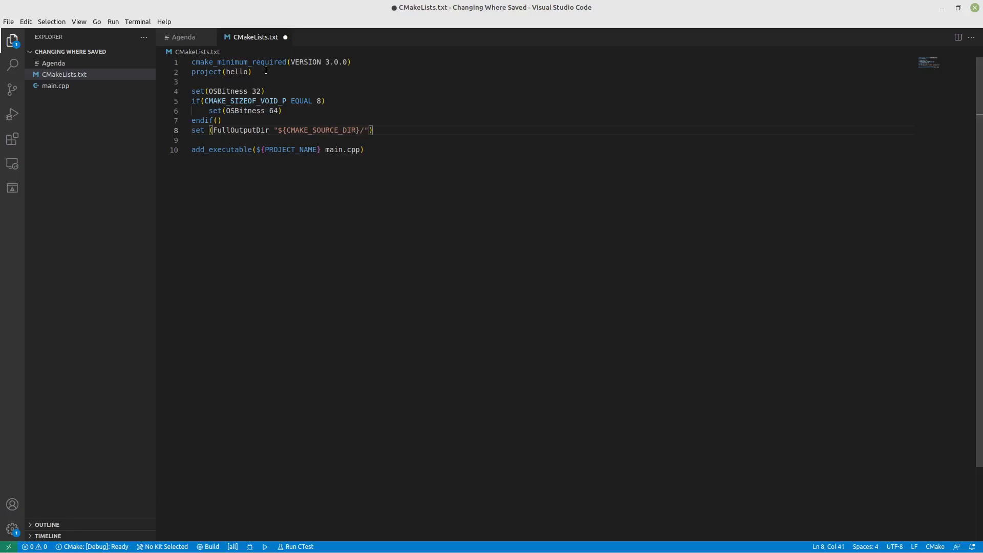
{"action": "type", "text": "b"}
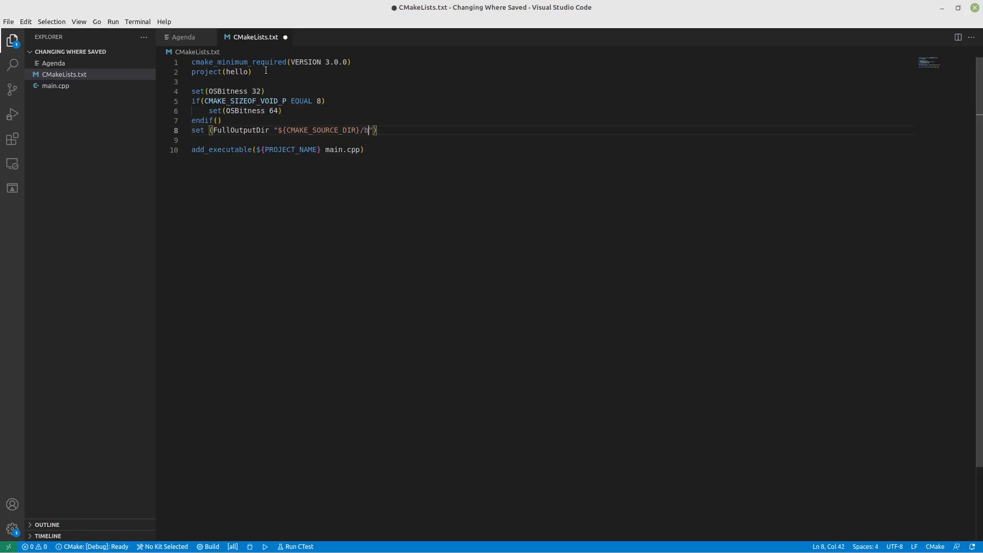
{"action": "type", "text": "in/"}
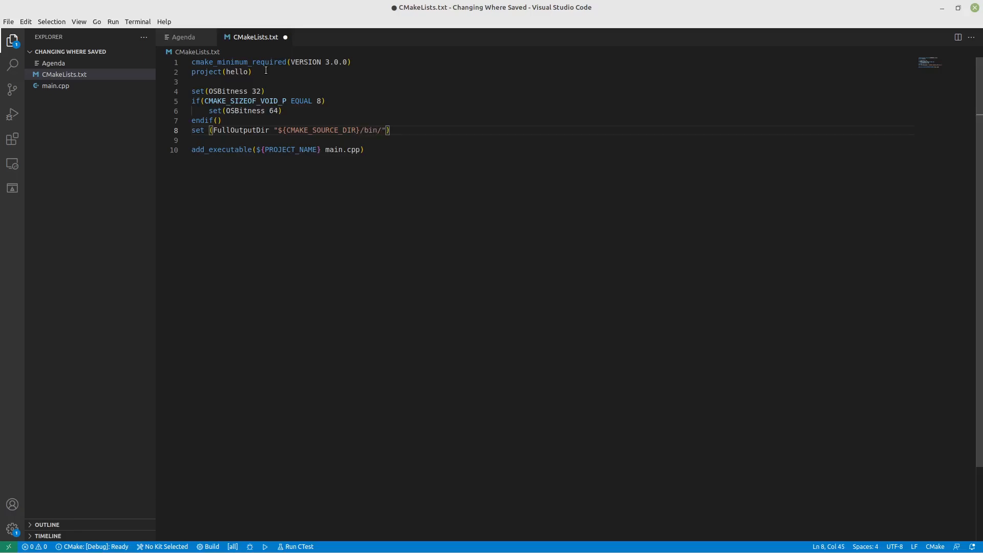
{"action": "type", "text": "{CMake}"}
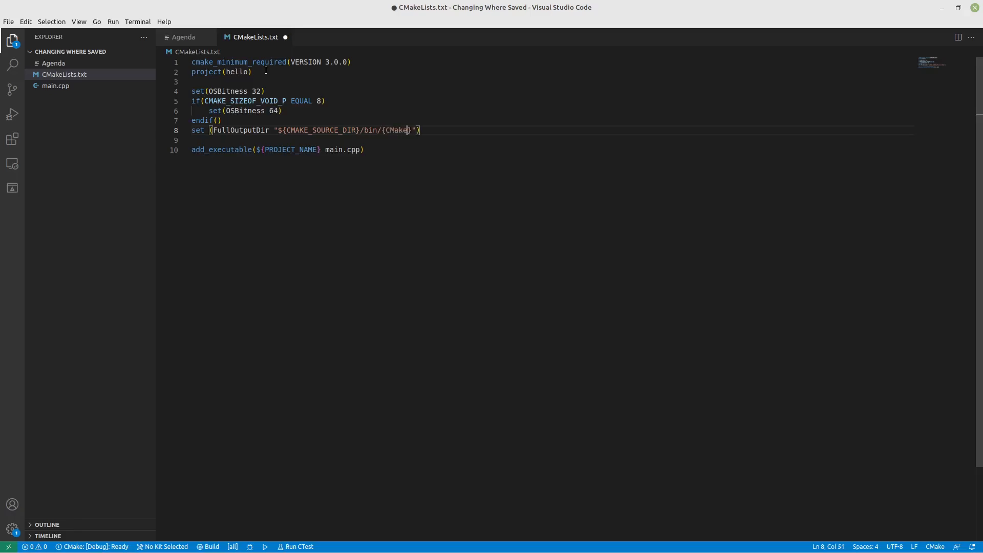
{"action": "type", "text": "SYSTEM_"}
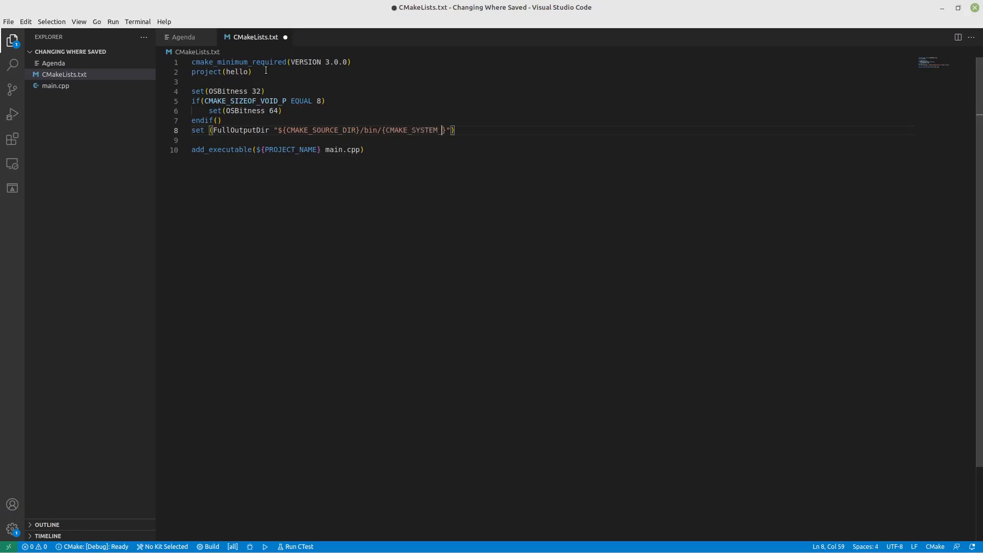
{"action": "type", "text": "_NAME"}
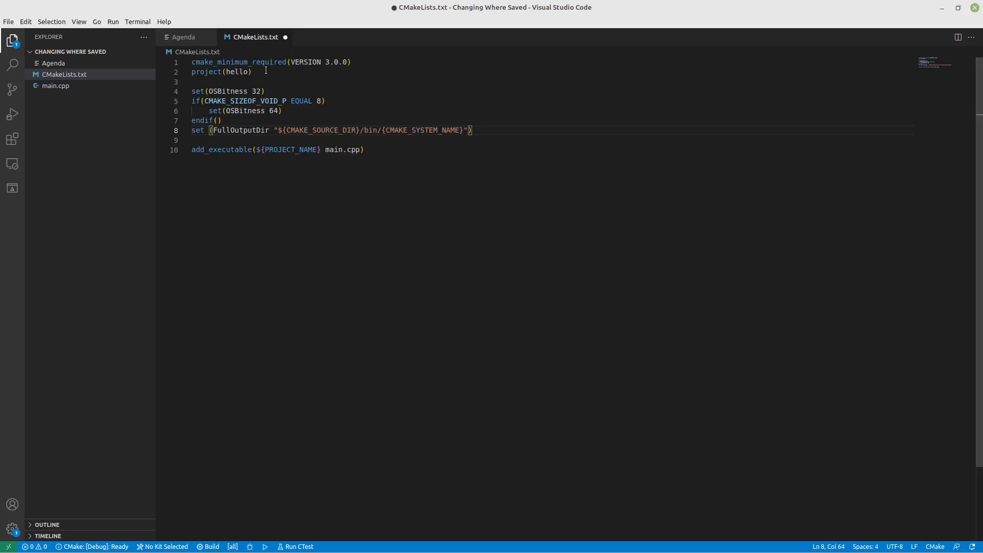
{"action": "type", "text": "$"}
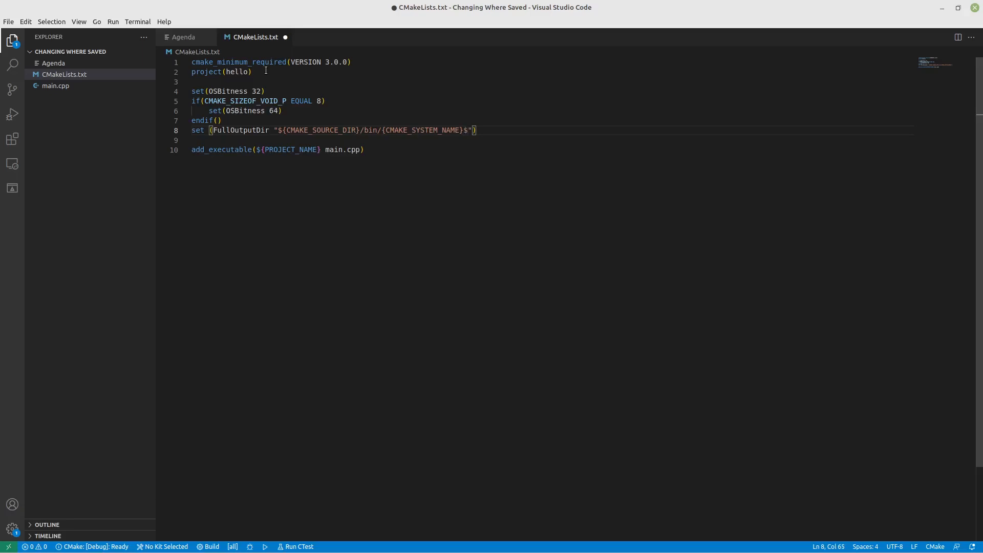
{"action": "type", "text": "{OS}"}
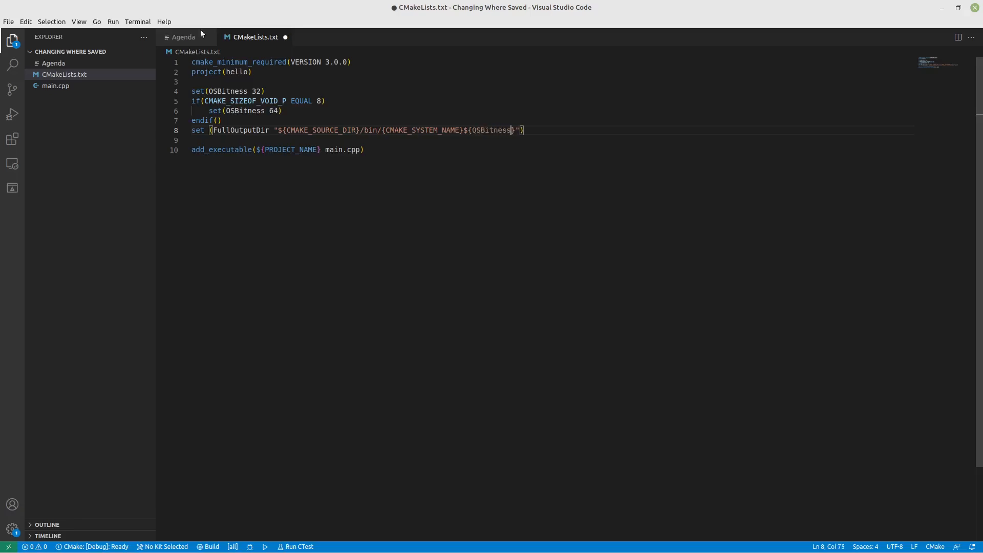
{"action": "mouse_move", "coordinate": [571, 185]}
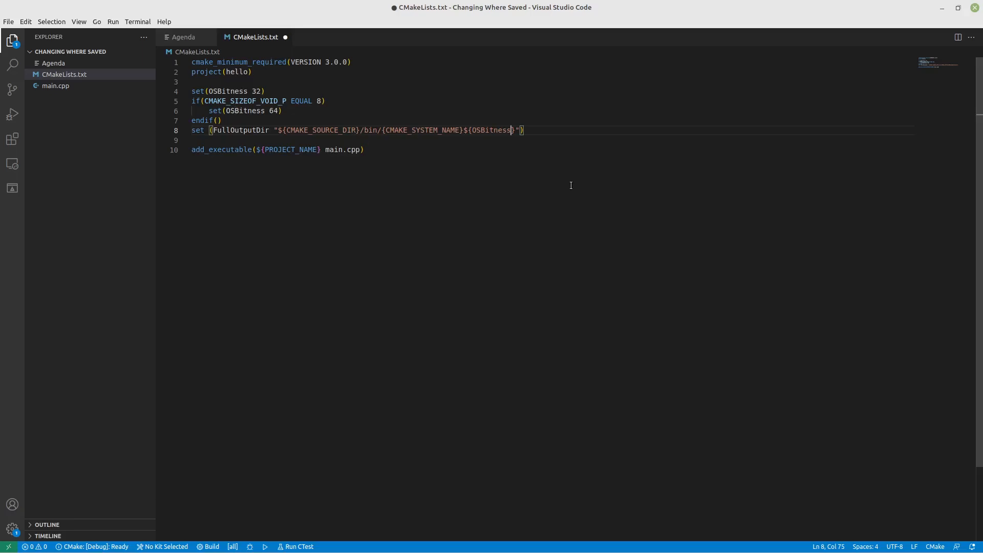
{"action": "type", "text": "/"}
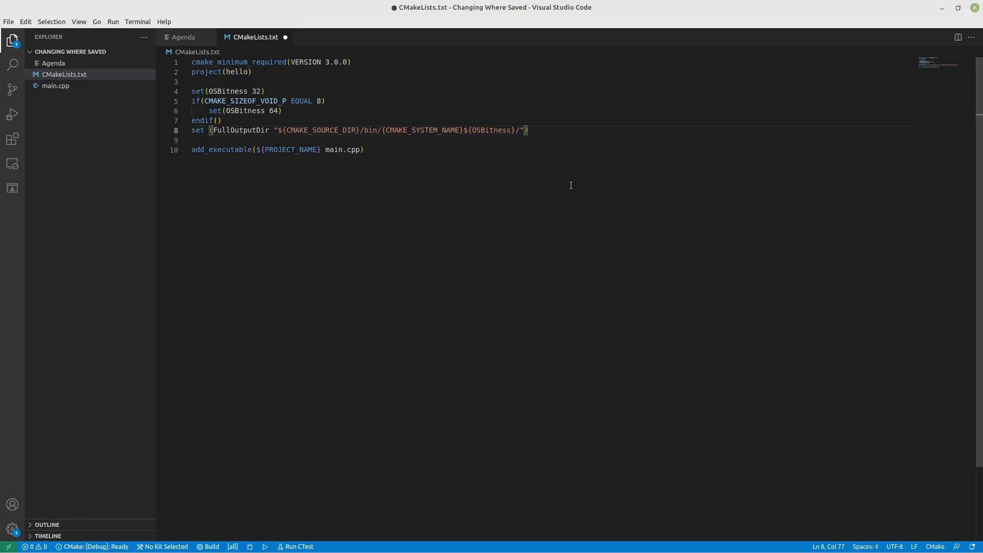
{"action": "type", "text": "C{C}"}
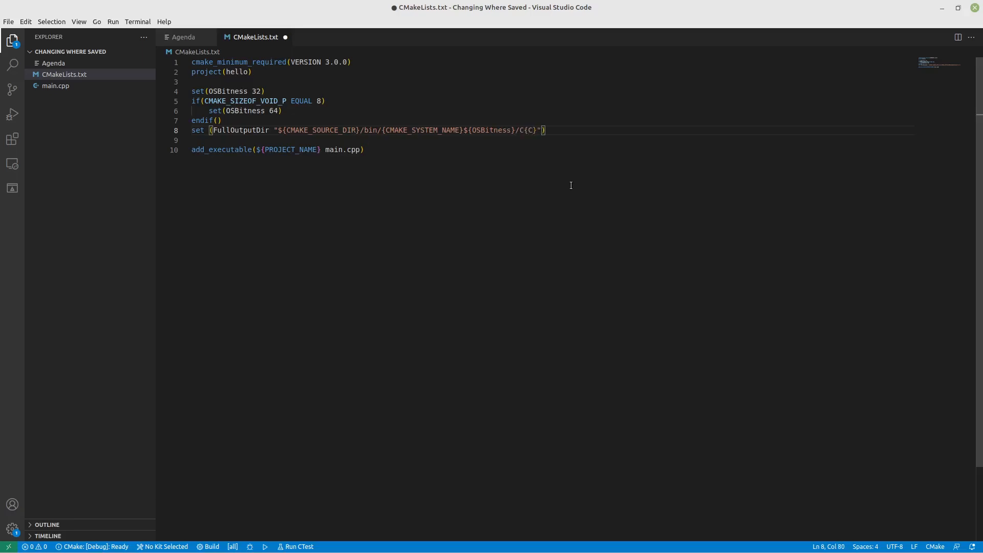
{"action": "type", "text": "${C}"}
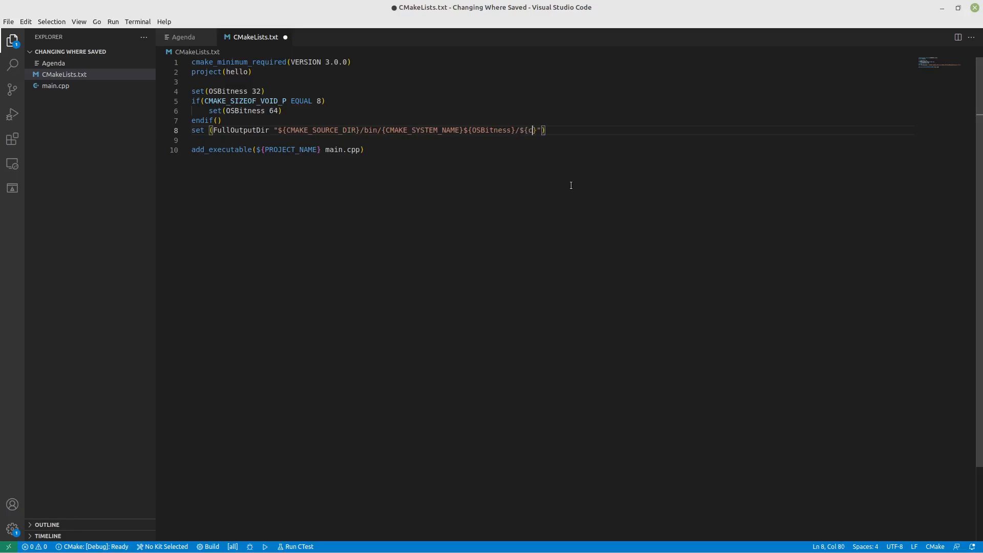
{"action": "type", "text": "MAKE_B"}
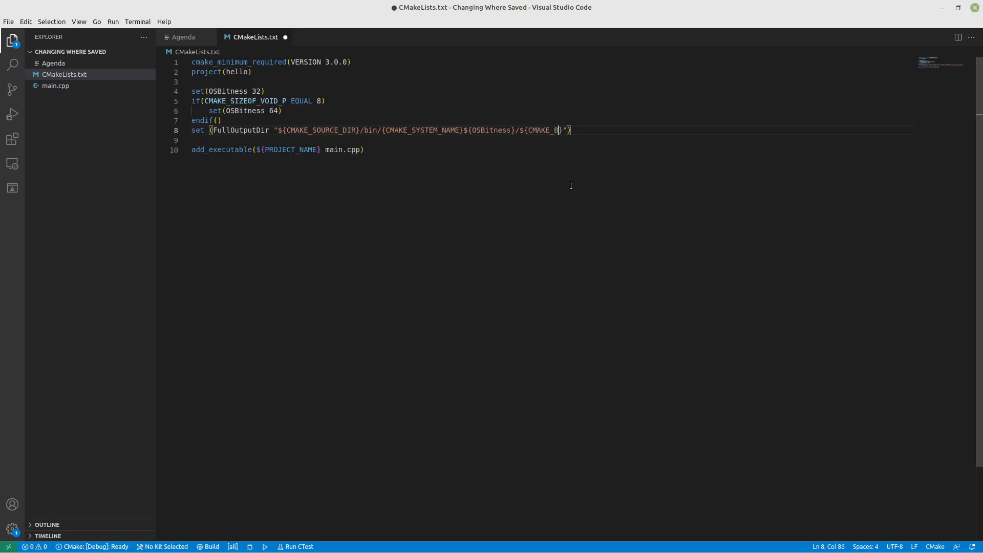
{"action": "type", "text": "UILD_TYPE"}
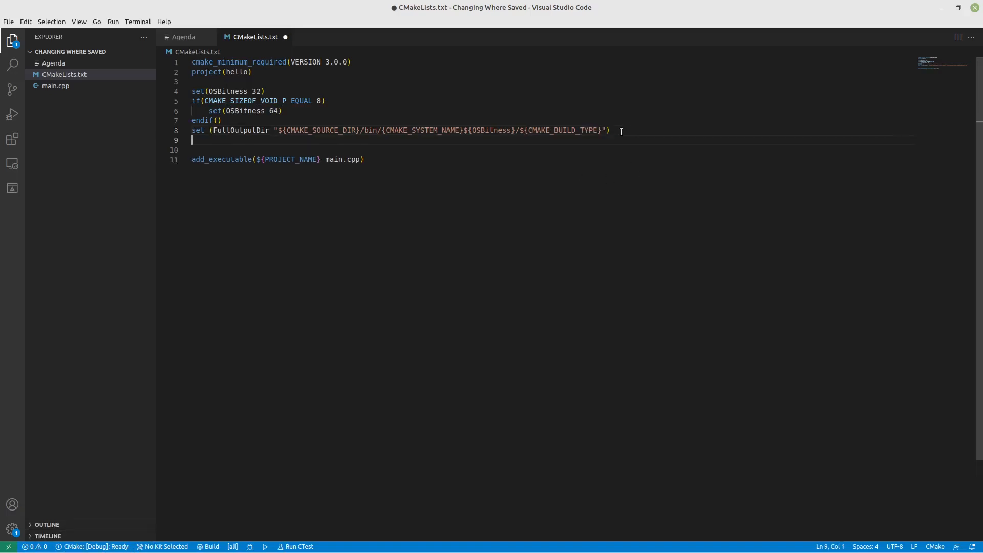
{"action": "type", "text": "$"}
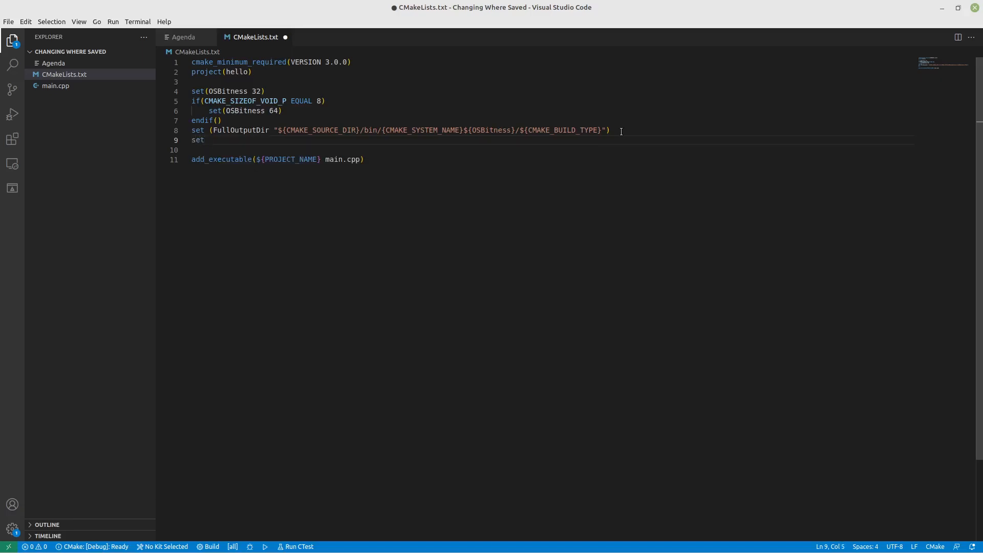
Set CMAKE_ARCHIVE_OUTPUT_DIRECTORY to "${FullOutputDir}/static libs" on line 9.
{"action": "type", "text": "()"}
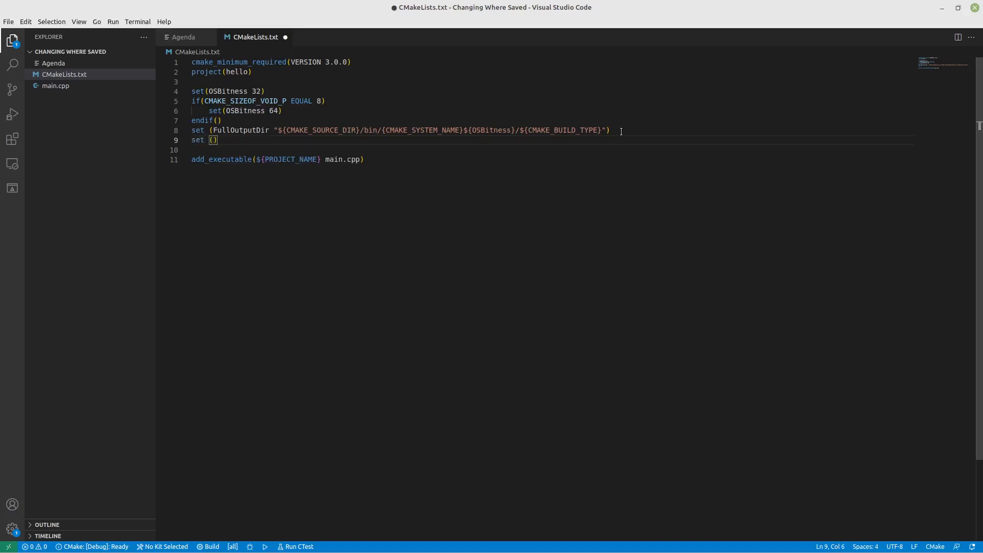
{"action": "type", "text": "Cmake"}
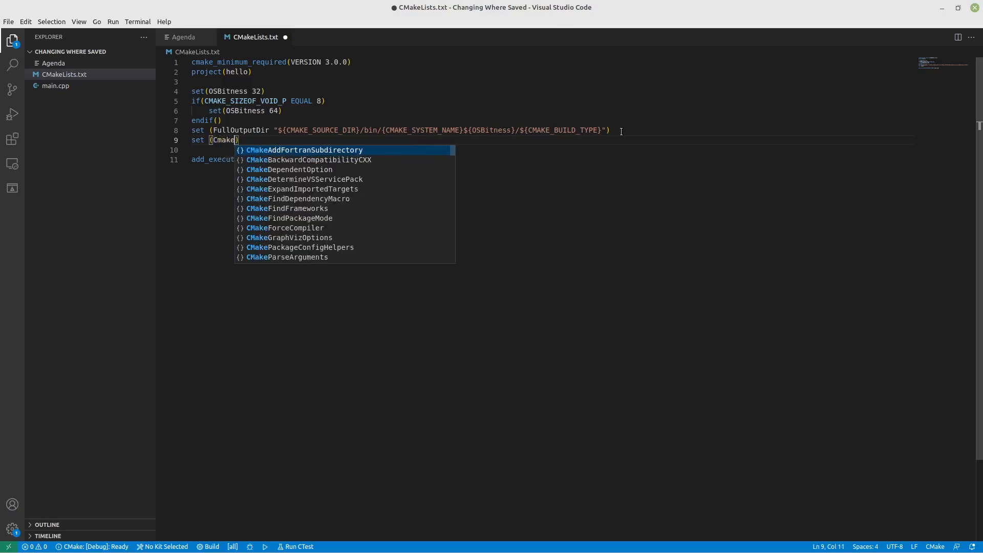
{"action": "type", "text": "arch"}
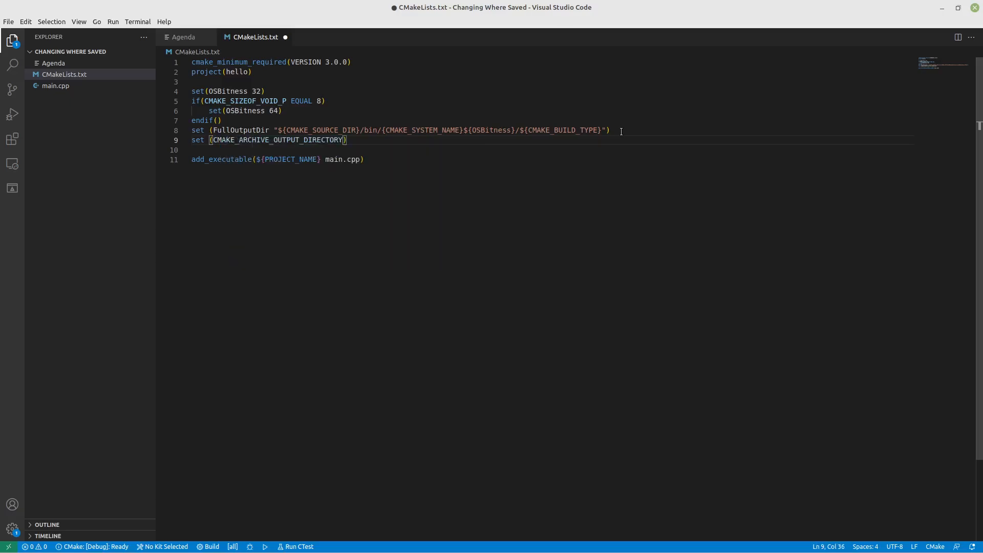
{"action": "type", "text": "\" \""}
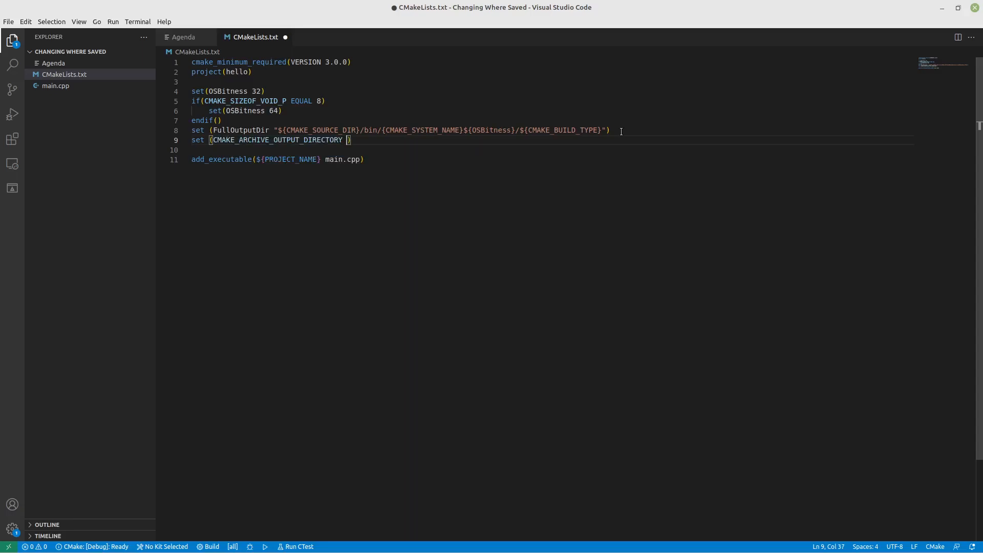
{"action": "type", "text": "\""}
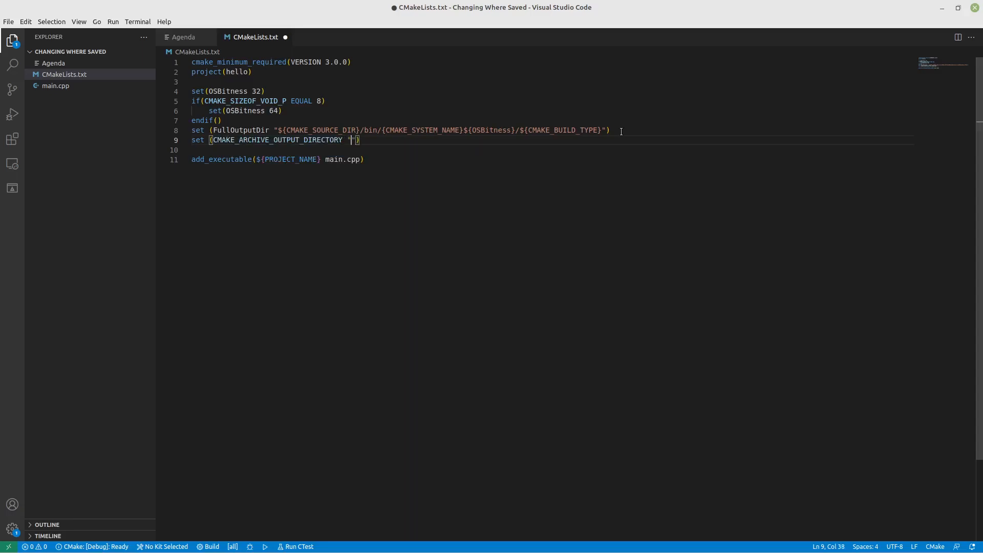
{"action": "type", "text": "${Ful"}
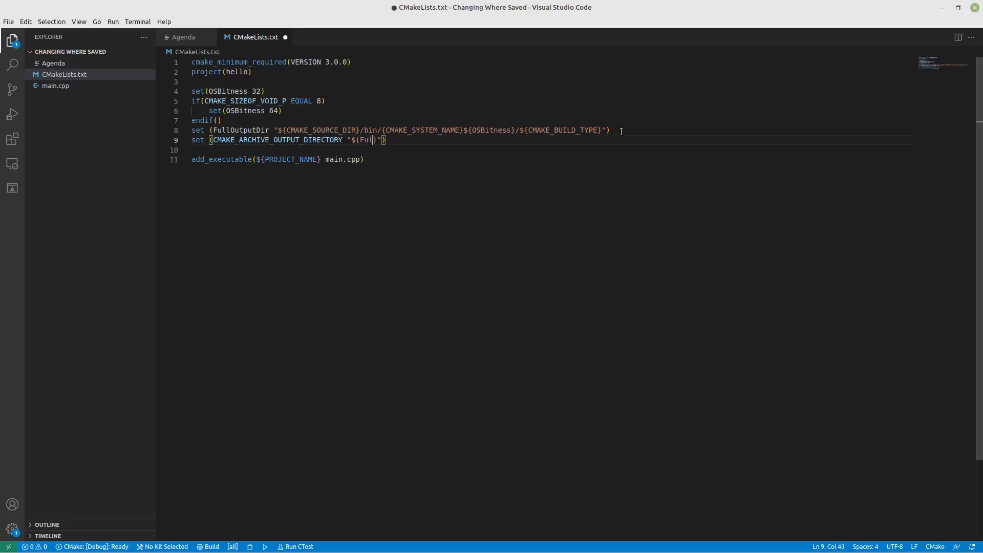
{"action": "type", "text": "OutputDir"}
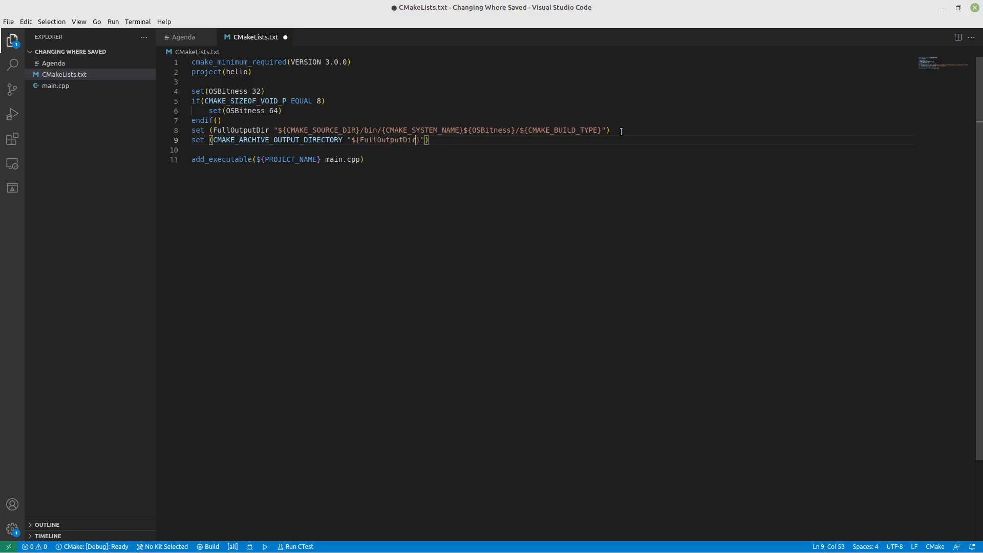
{"action": "type", "text": "/"}
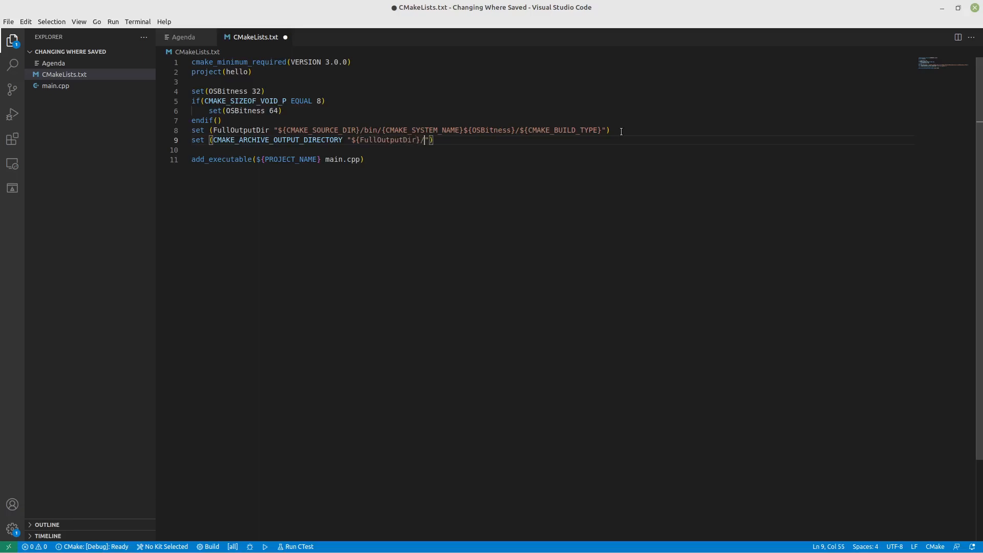
{"action": "type", "text": "static lib"}
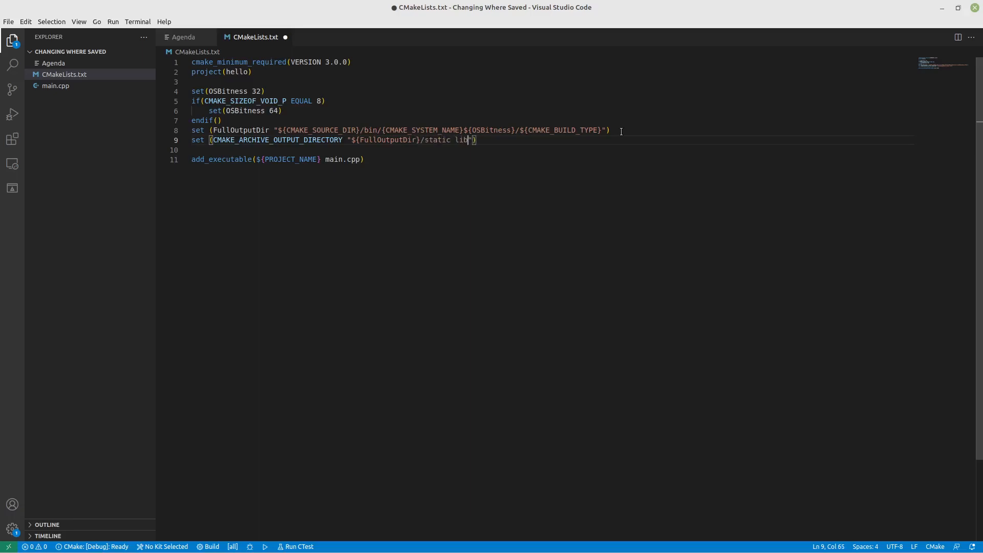
{"action": "type", "text": "s"}
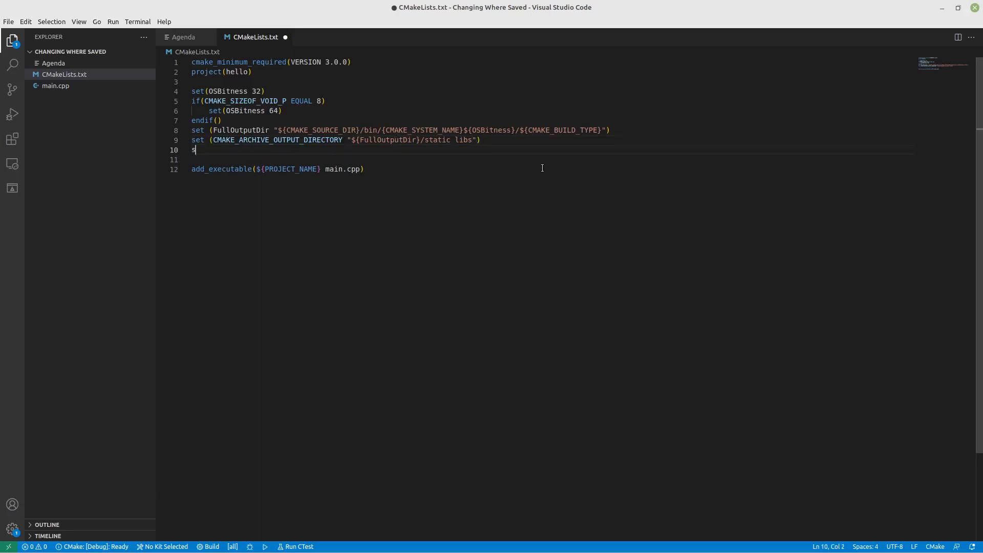
Set CMAKE_LIBRARY_OUTPUT_DIRECTORY to "${FullOutputDir}" on line 10.
{"action": "type", "text": "et ("}
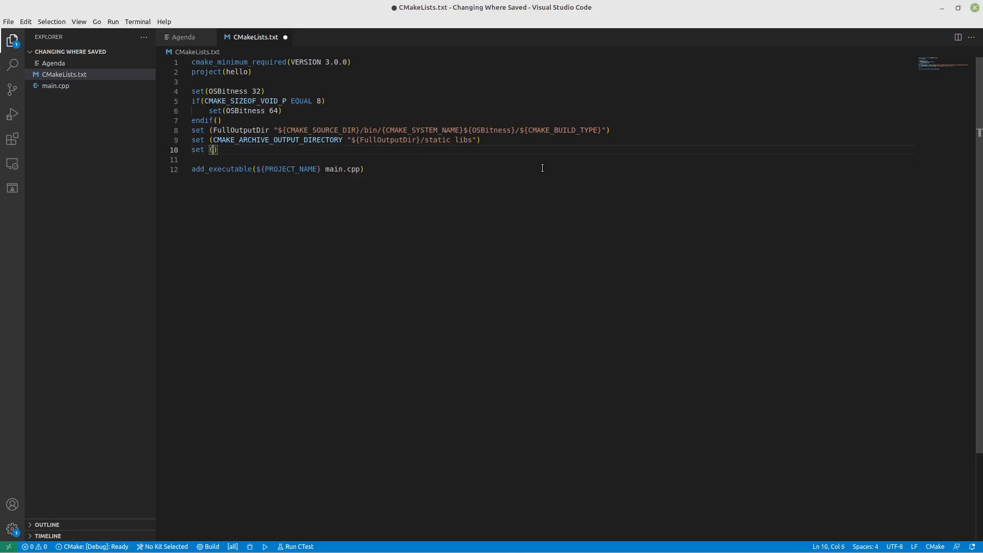
{"action": "type", "text": "cmak"}
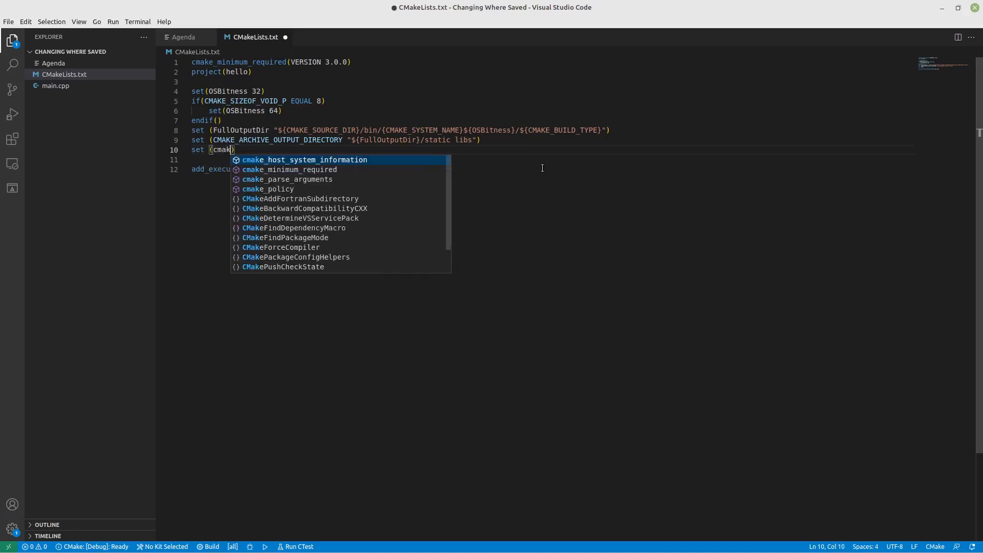
{"action": "type", "text": "lib"}
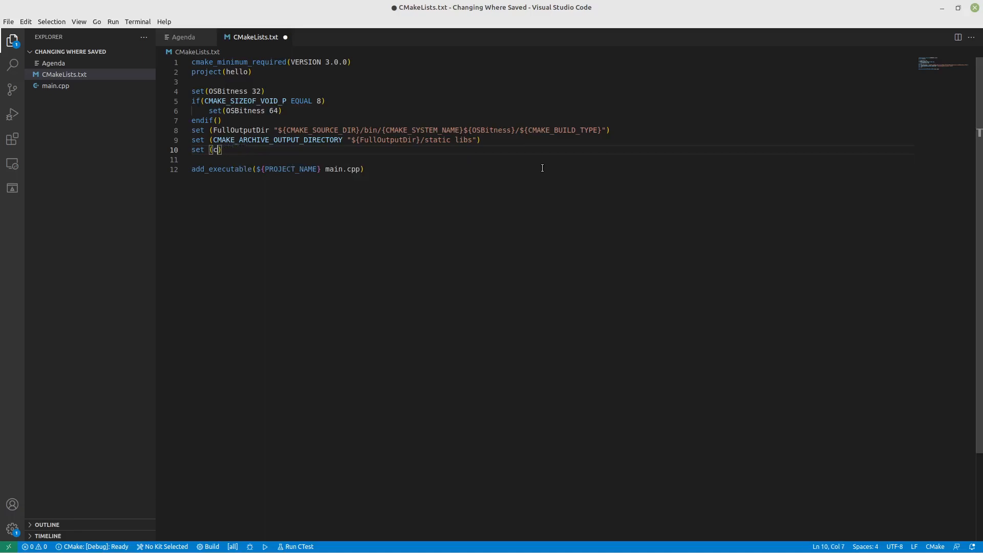
{"action": "type", "text": "make"}
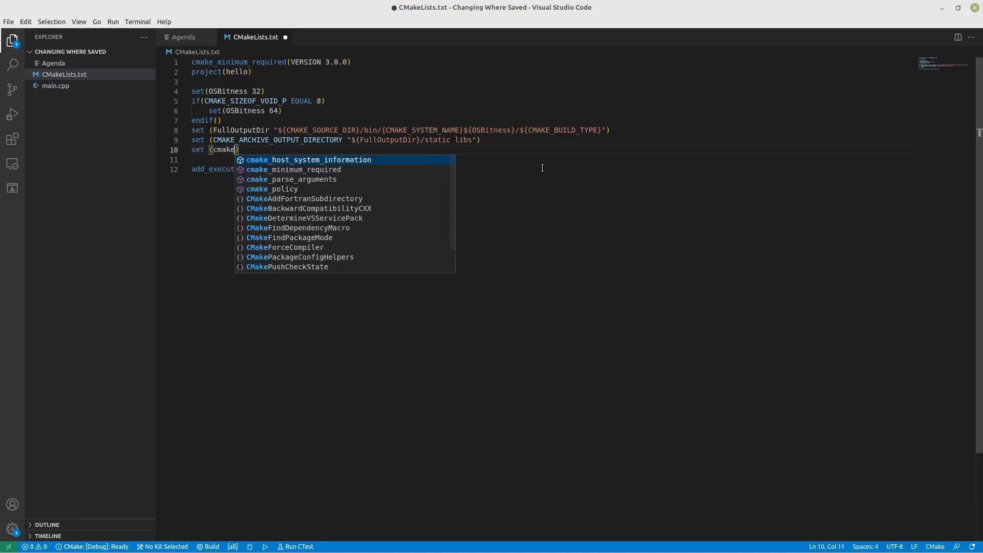
{"action": "type", "text": "_lib"}
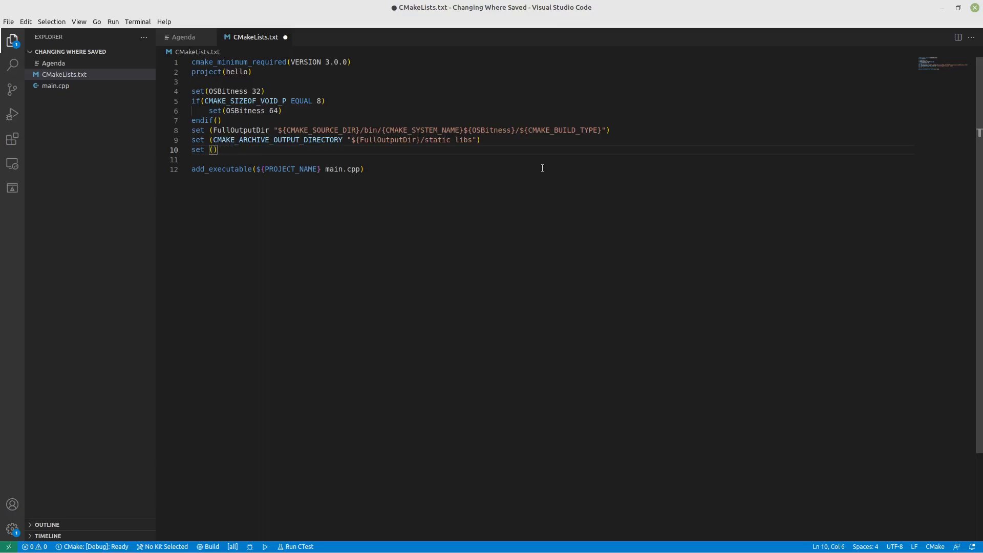
{"action": "type", "text": "CMAKE"}
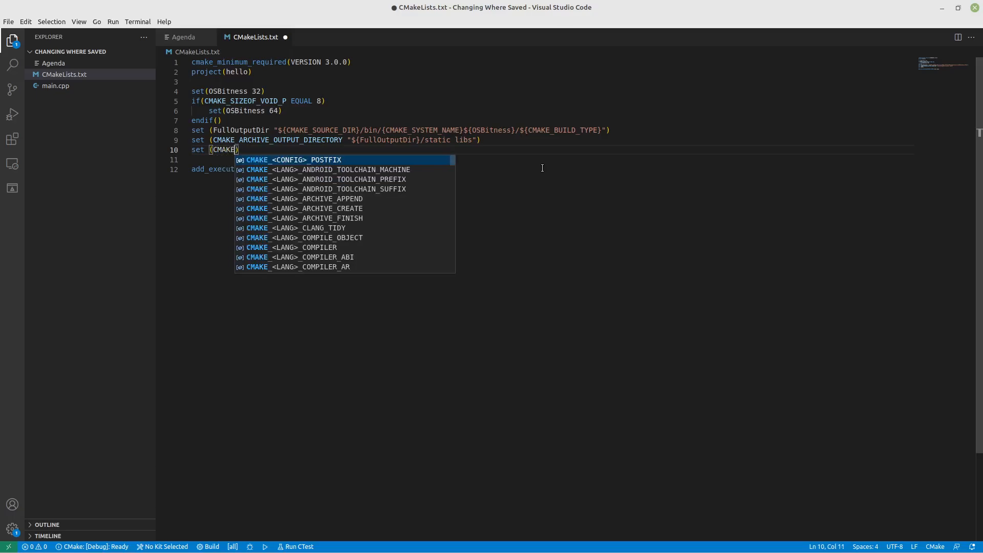
{"action": "type", "text": "_LIBRAR"}
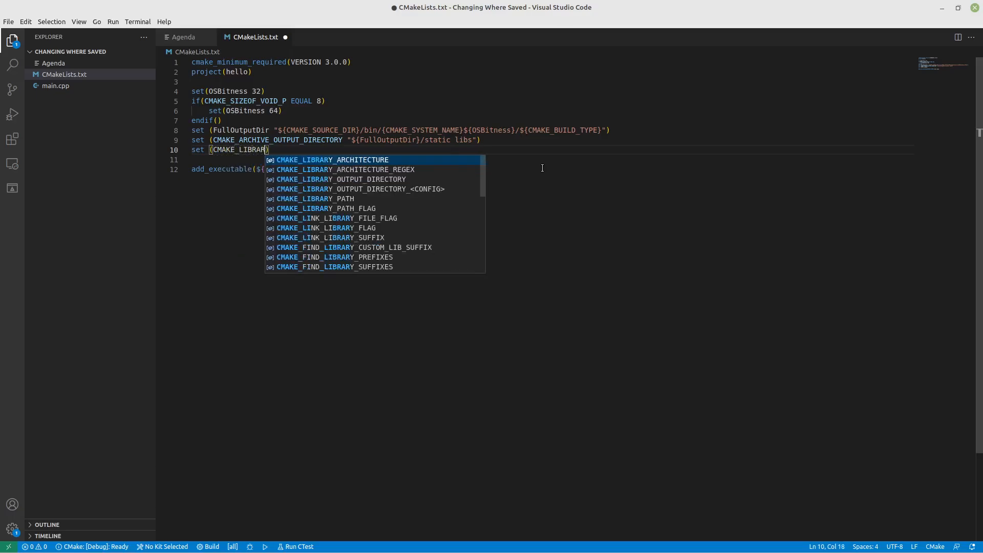
{"action": "type", "text": "Y_OUTPUT_DIRECTORY"}
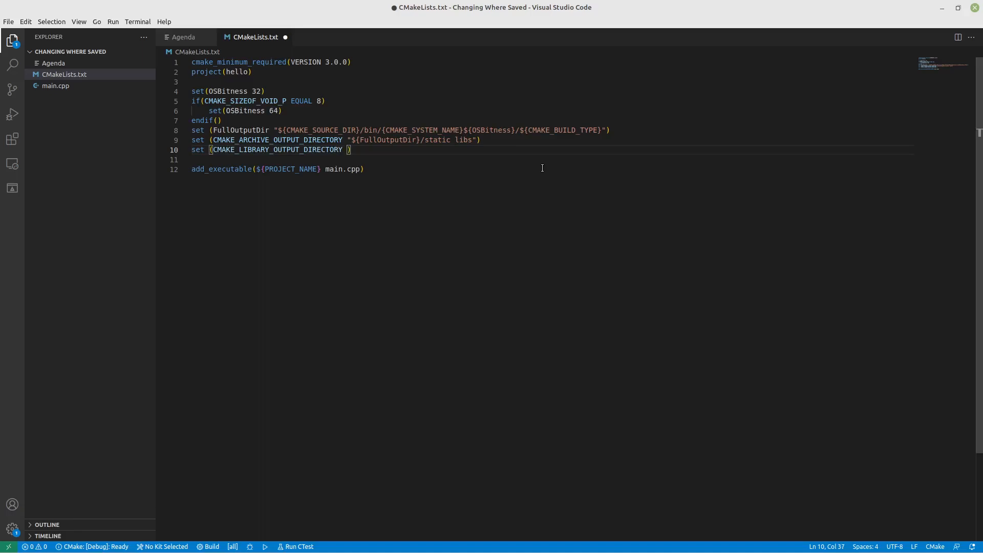
{"action": "type", "text": "\"\""}
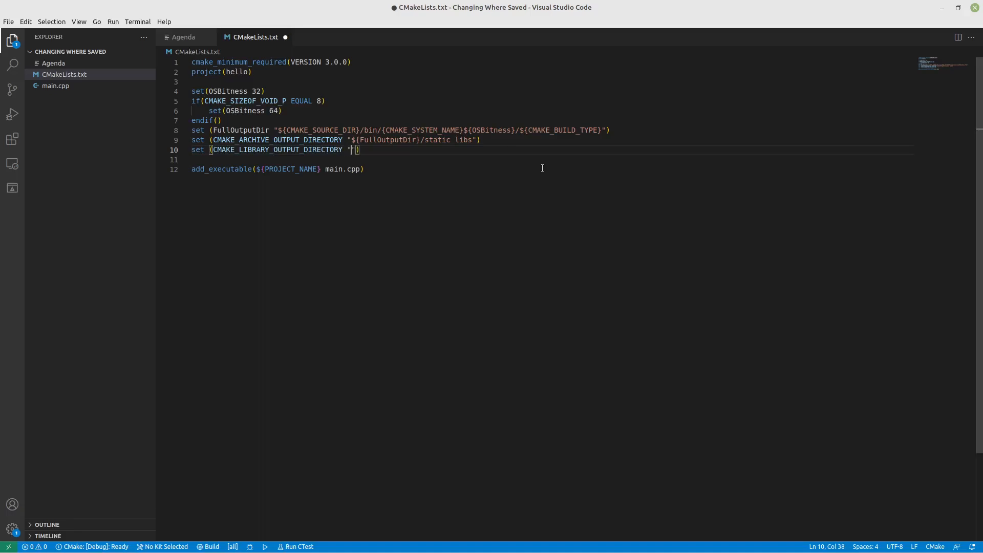
{"action": "type", "text": "${Fu"}
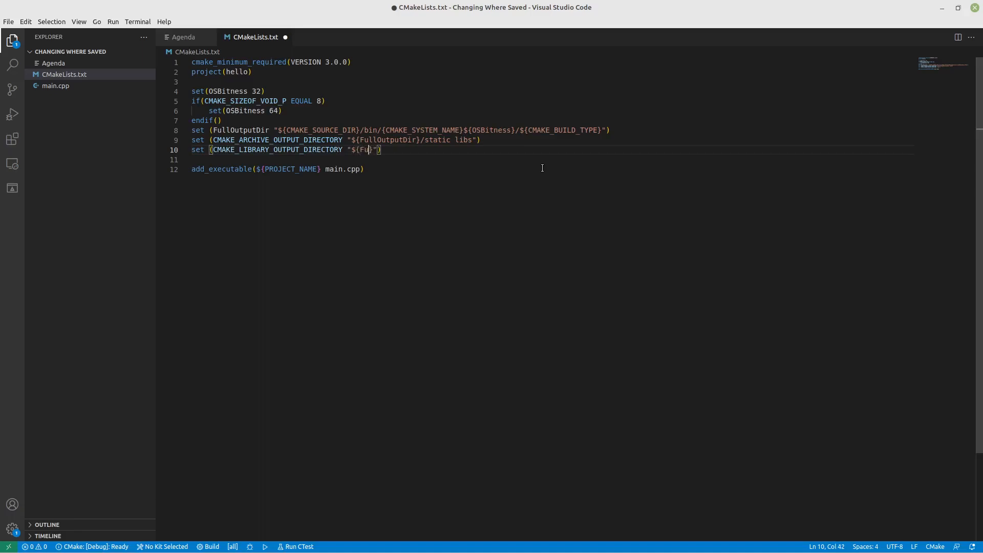
{"action": "type", "text": "ll"}
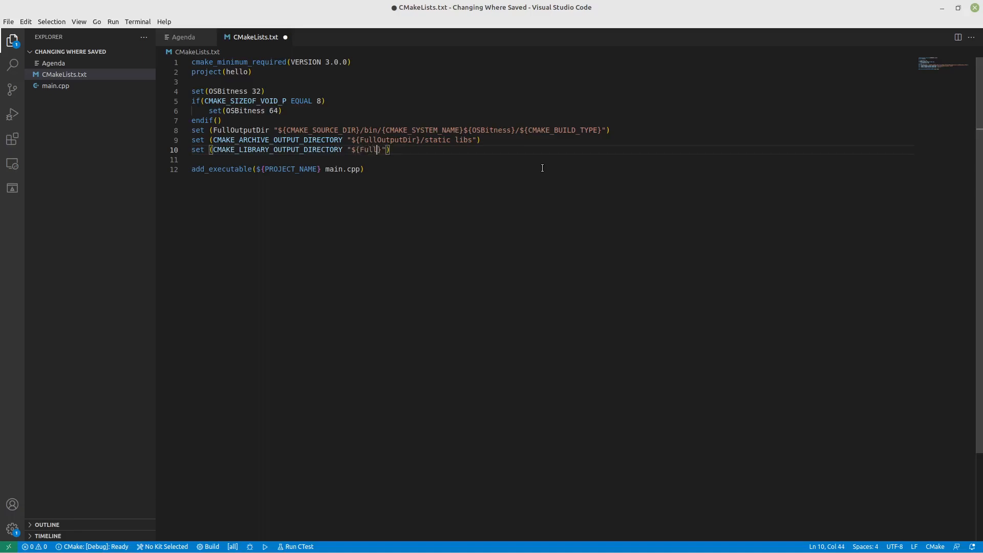
{"action": "type", "text": "OutputDir"}
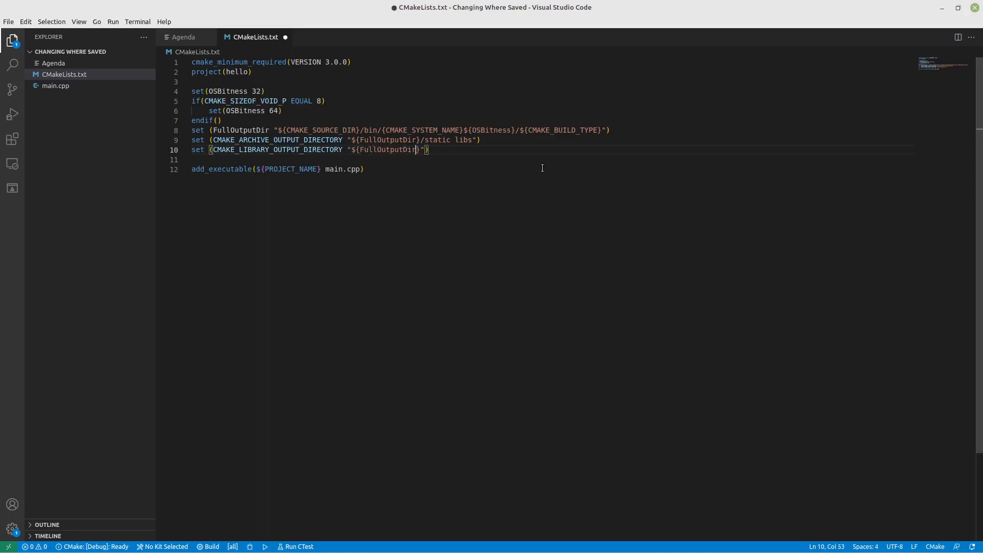
{"action": "key", "text": "Enter"}
{"action": "type", "text": "set ("}
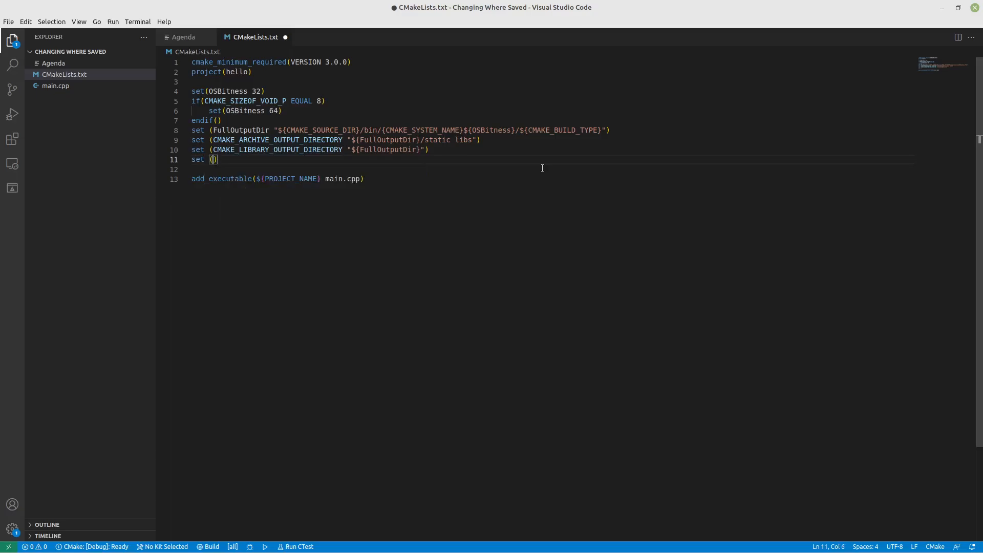
Set CMAKE_RUNTIME_OUTPUT_DIRECTORY to "${FullOutputDir}" and save CMakeLists.txt.
{"action": "type", "text": "CMAKE"}
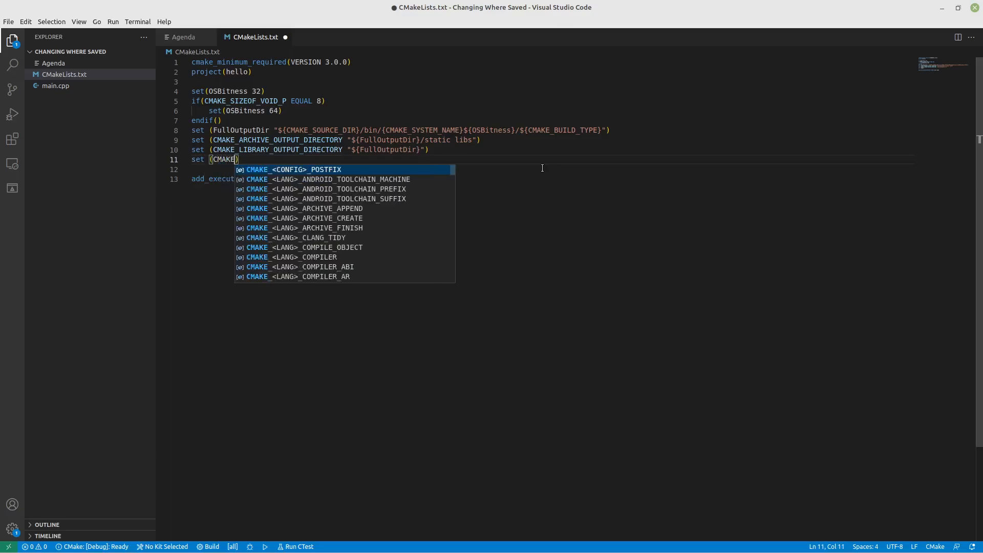
{"action": "type", "text": "RUNT"}
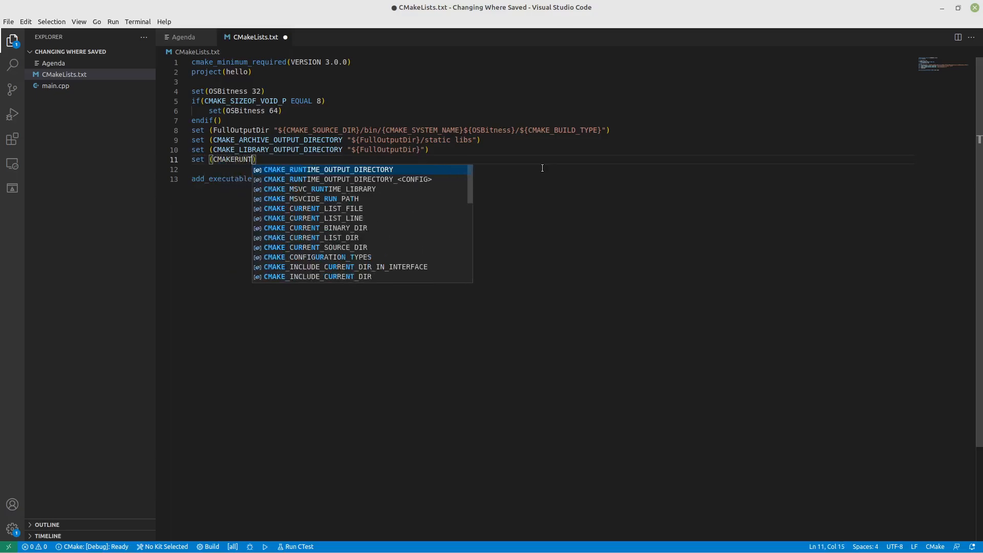
{"action": "key", "text": "Tab"}
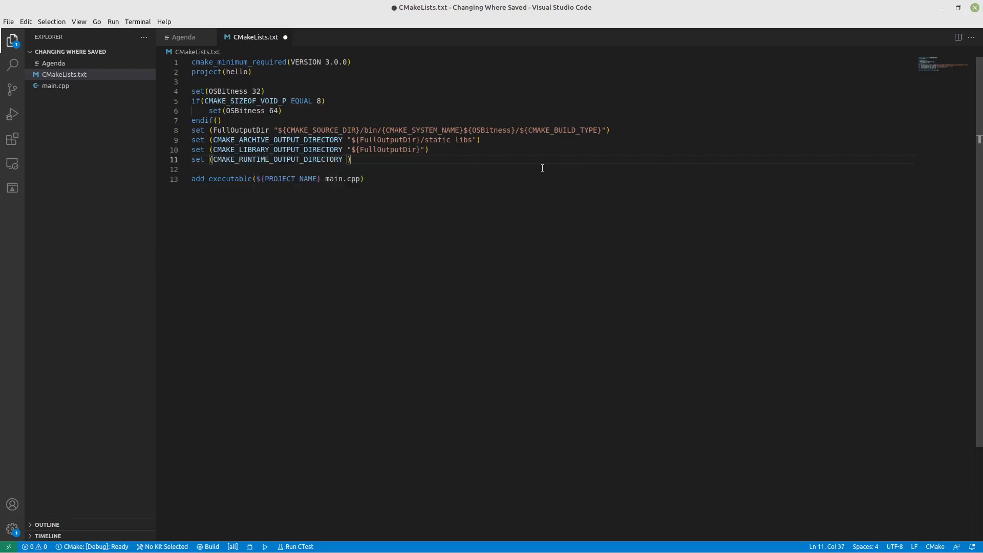
{"action": "type", "text": "\""}
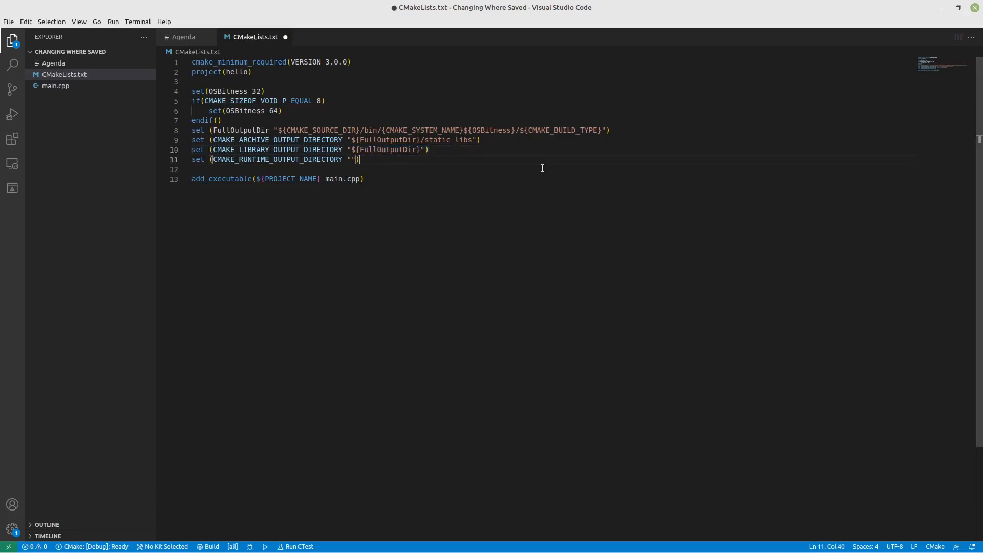
{"action": "type", "text": "${FullOutputDir}"}
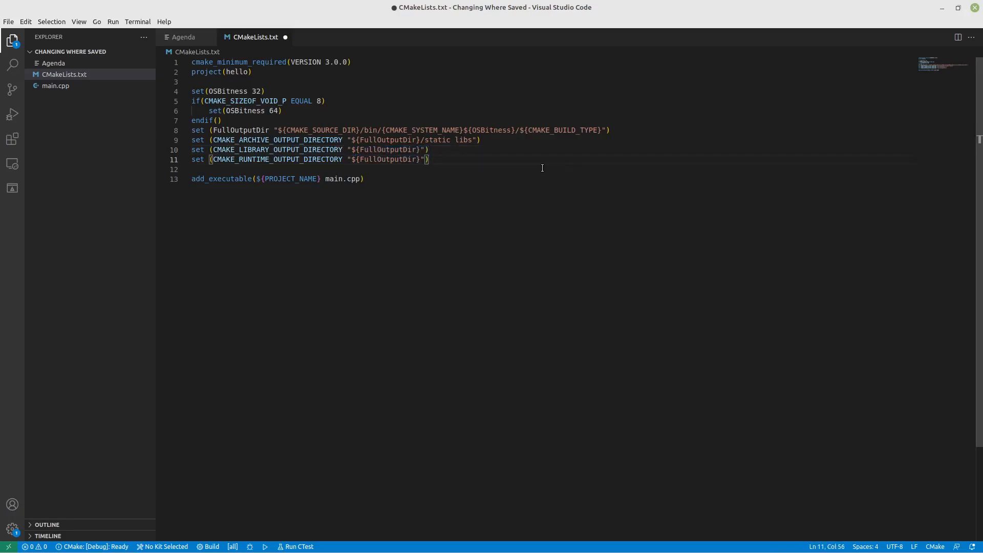
{"action": "key", "text": "ctrl+s"}
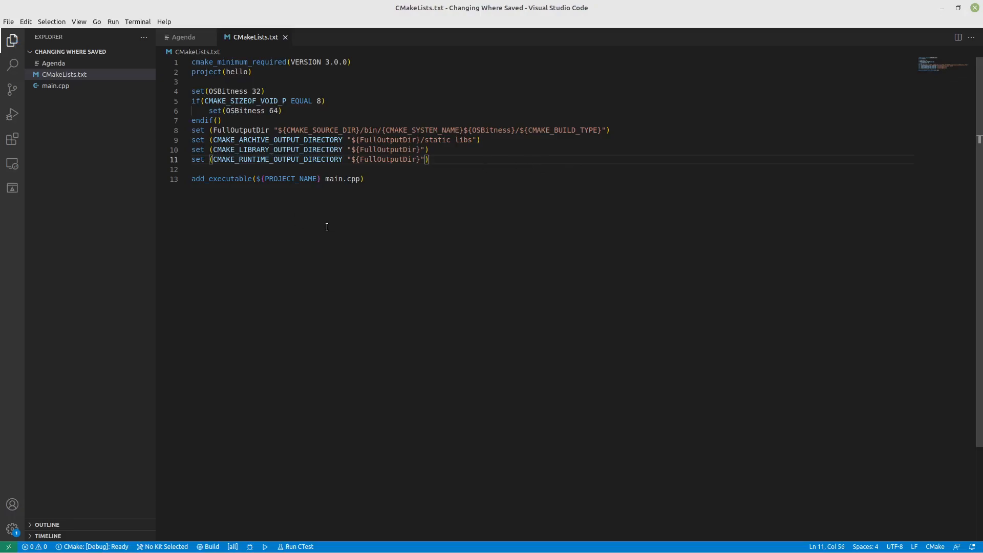
{"action": "mouse_move", "coordinate": [295, 546]}
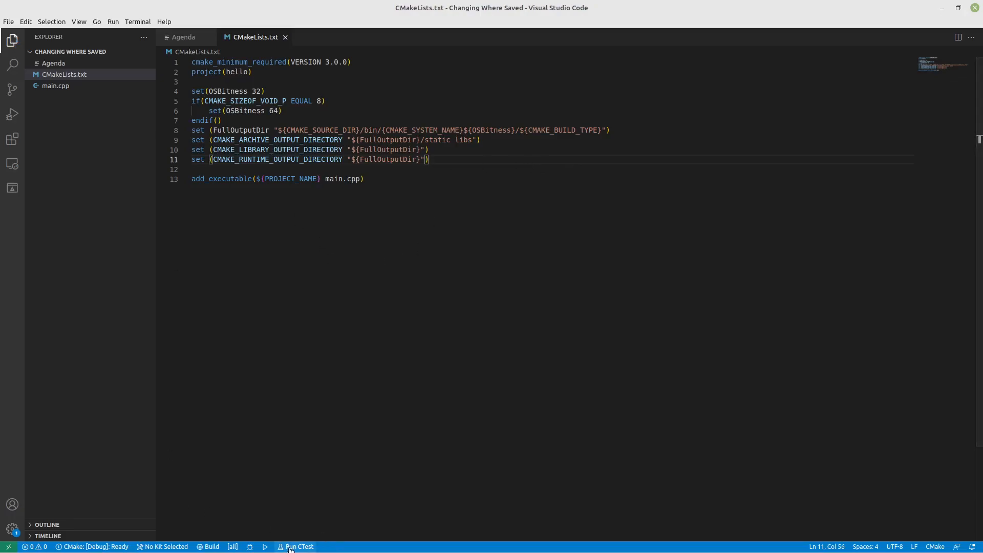
{"action": "mouse_move", "coordinate": [211, 545]}
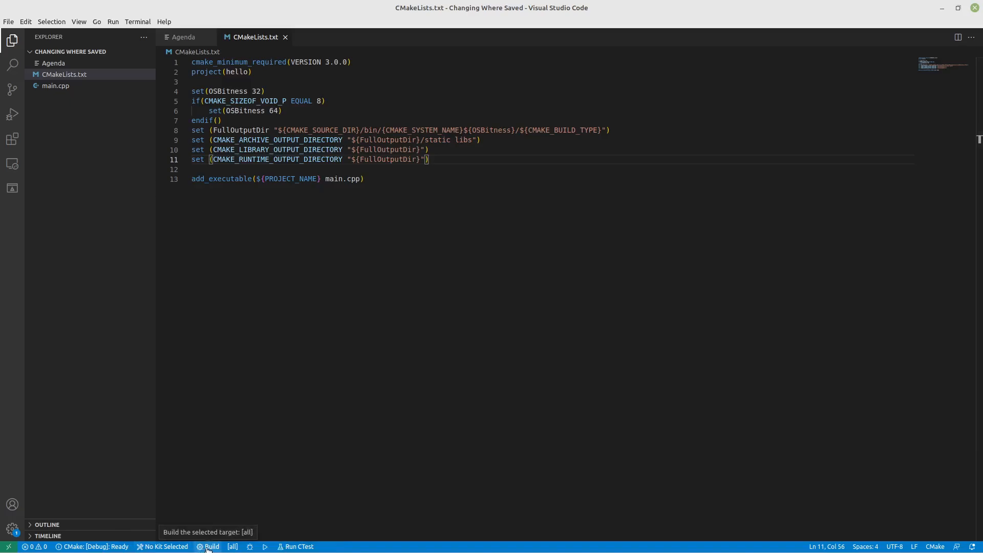
Build the project and expand the new bin folder to find the hello executable.
{"action": "left_click", "coordinate": [165, 546]}
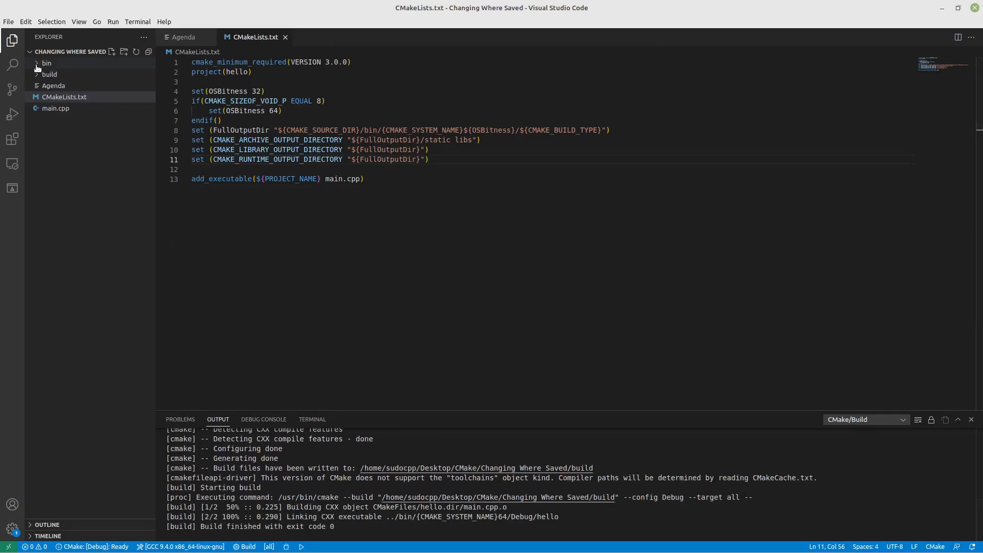
{"action": "left_click", "coordinate": [46, 63]}
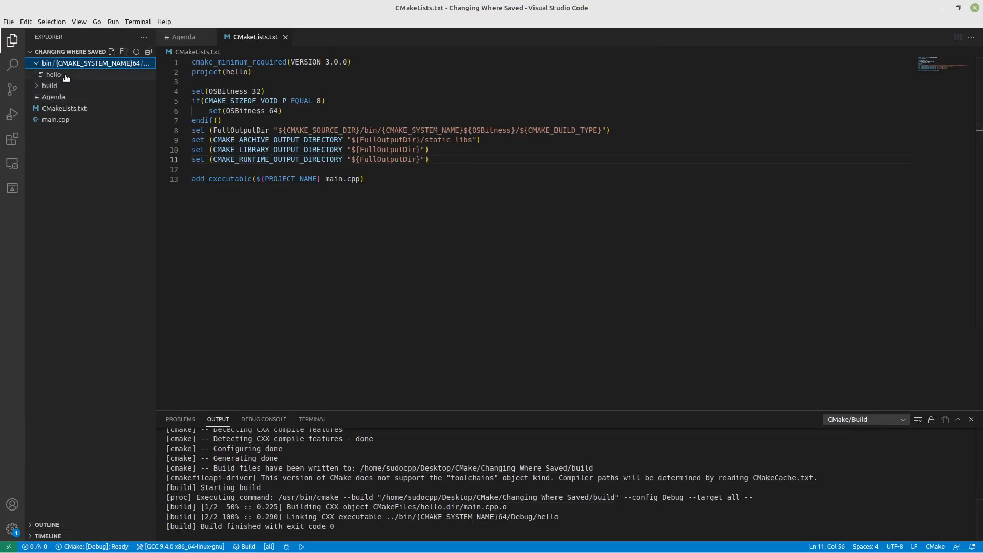
{"action": "mouse_move", "coordinate": [91, 63]}
{"action": "type", "text": "$"}
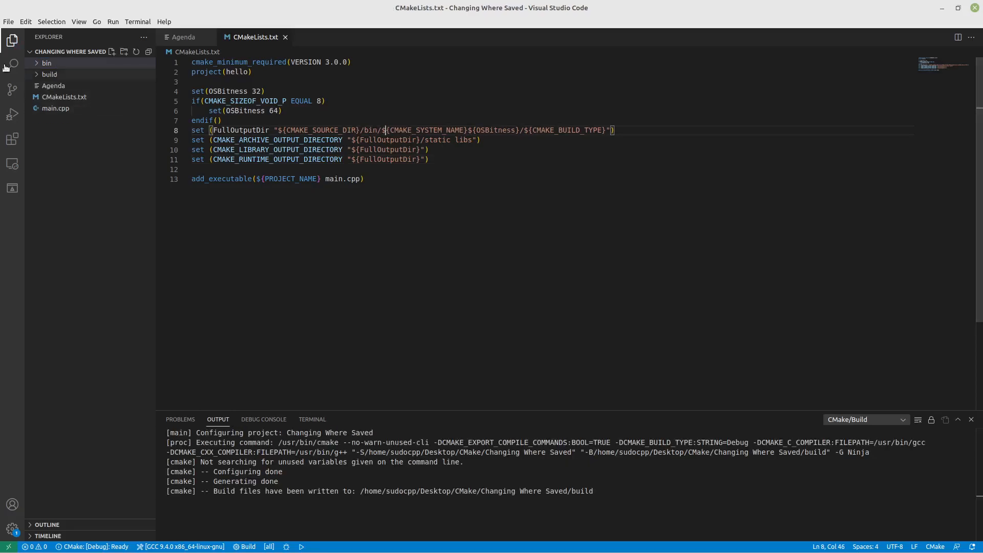
Remove the old bin folder and check the rebuilt output under bin/Linux64/Debug.
{"action": "right_click", "coordinate": [46, 62]}
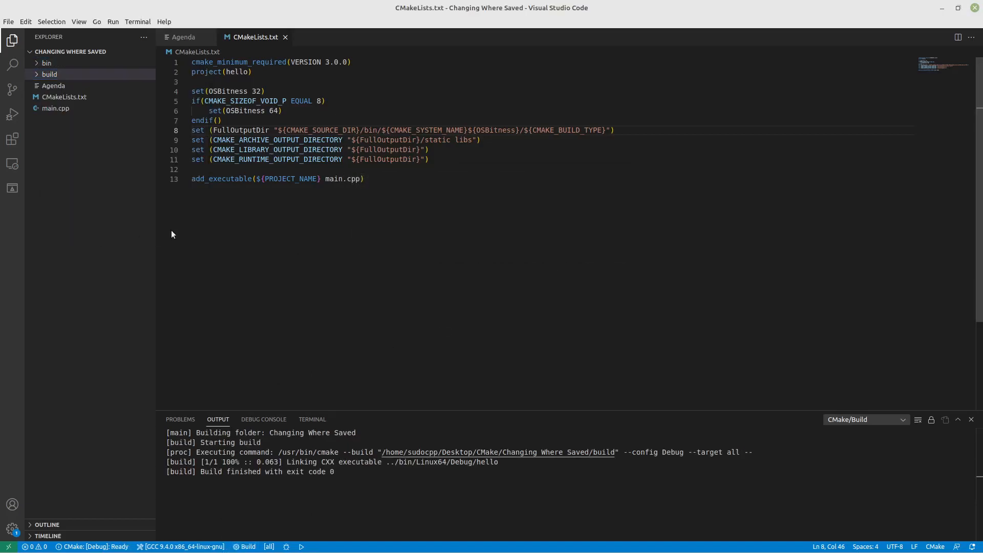
{"action": "left_click", "coordinate": [46, 62]}
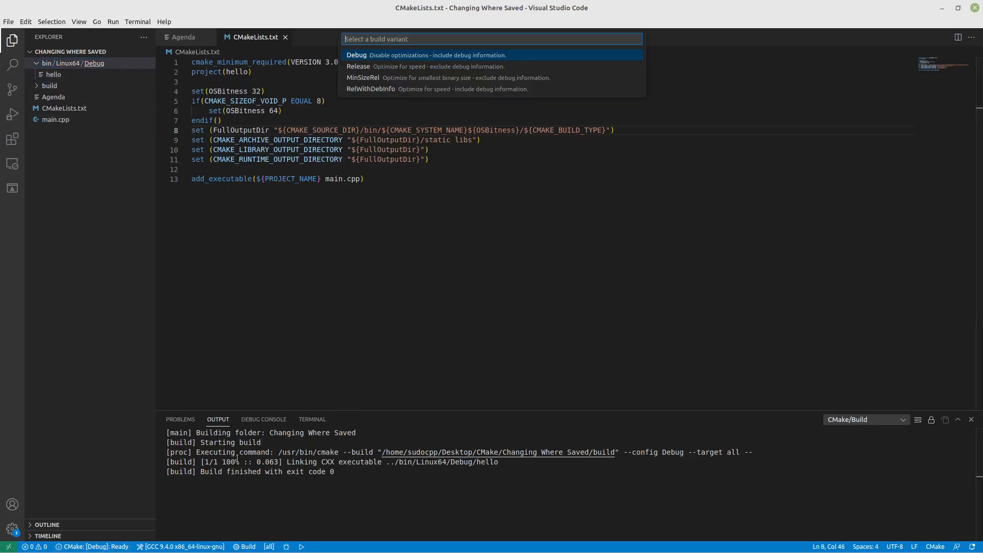
Build the Release variant and reveal bin/Linux64/Release containing its own hello executable.
{"action": "left_click", "coordinate": [358, 67]}
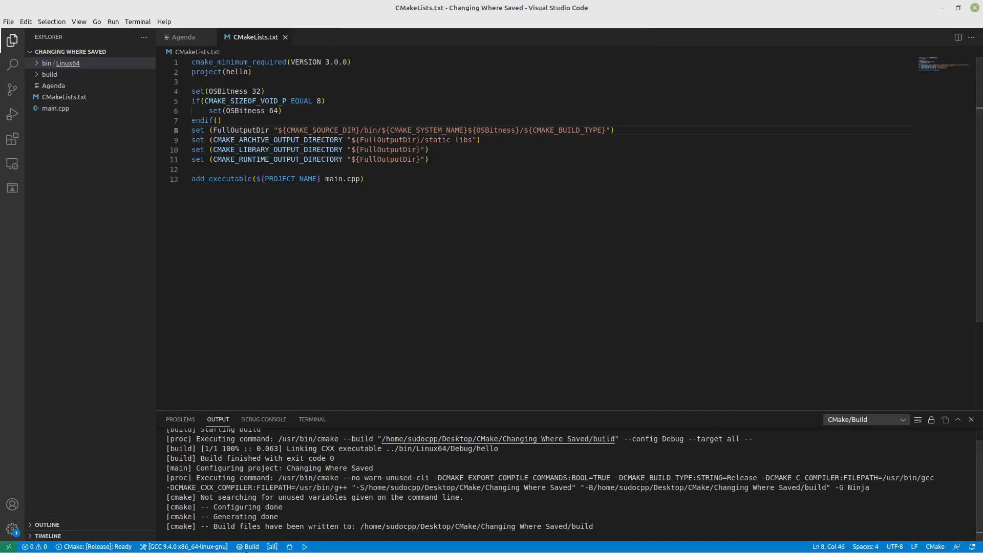
{"action": "left_click", "coordinate": [250, 546]}
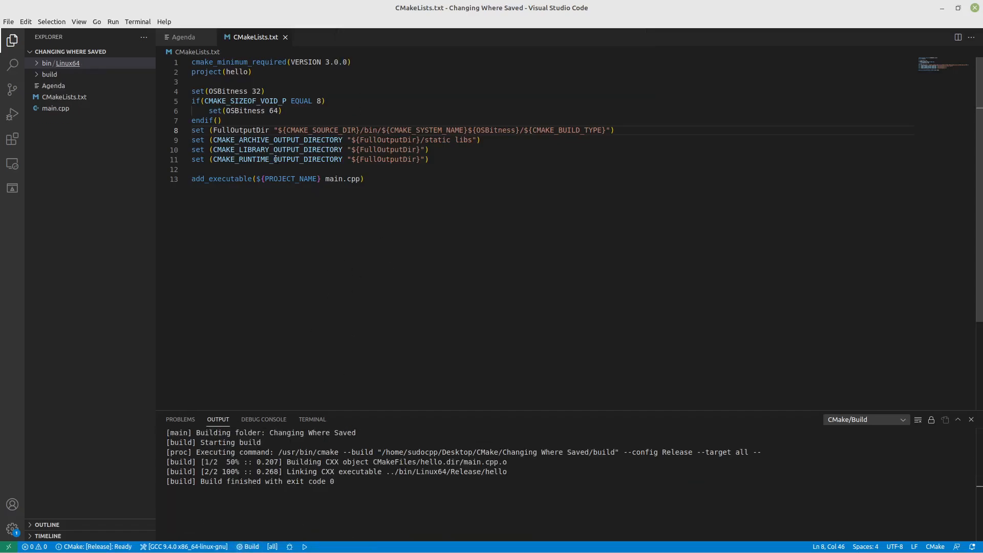
{"action": "left_click", "coordinate": [68, 63]}
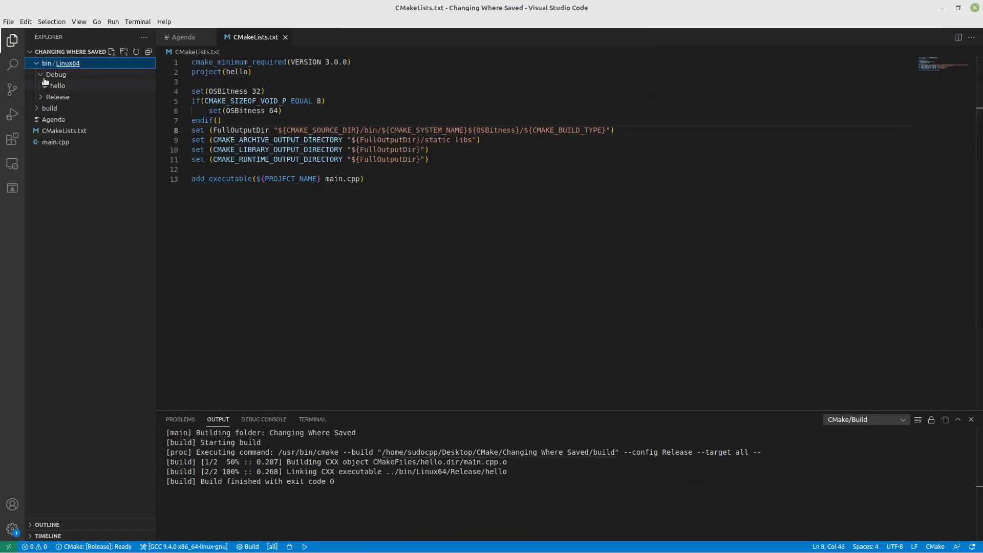
{"action": "left_click", "coordinate": [57, 96]}
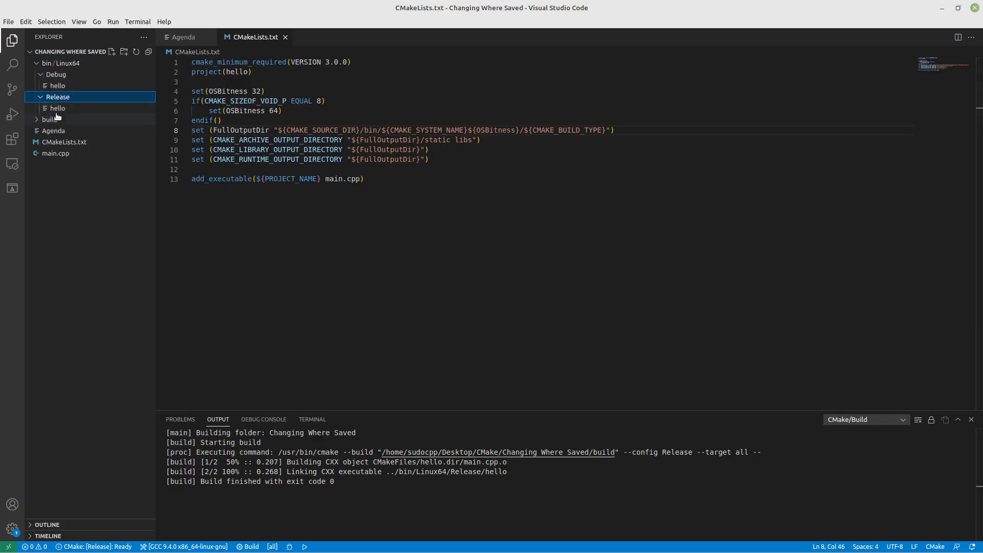
{"action": "mouse_move", "coordinate": [56, 108]}
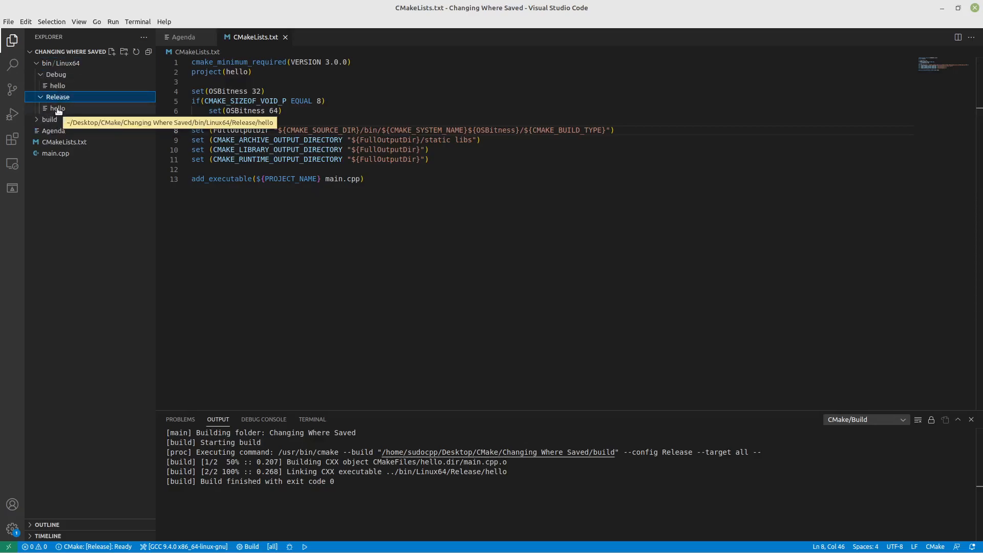
Show the Release folder in Nemo and compare hello sizes: Release 17.2 kB versus Debug 39.3 kB.
{"action": "right_click", "coordinate": [91, 207]}
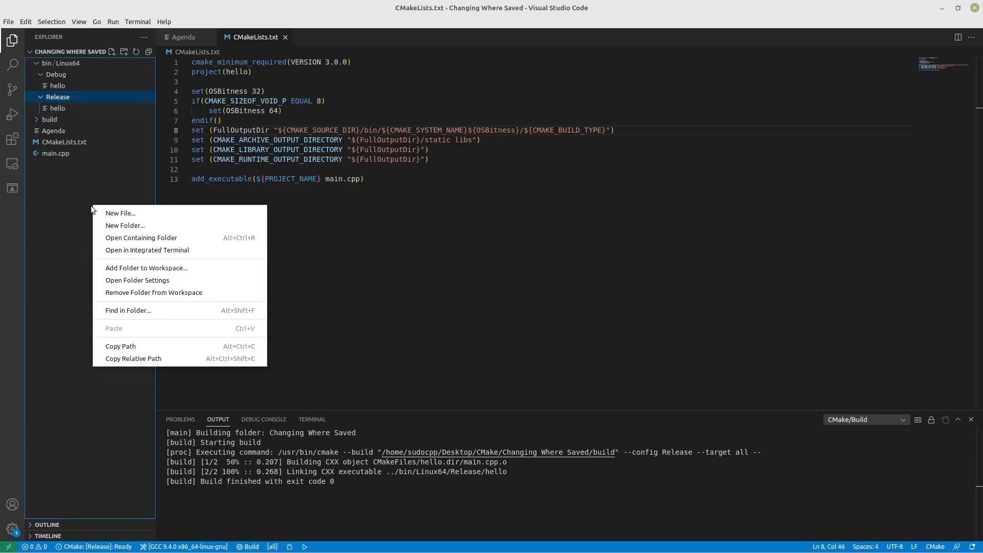
{"action": "left_click", "coordinate": [141, 238]}
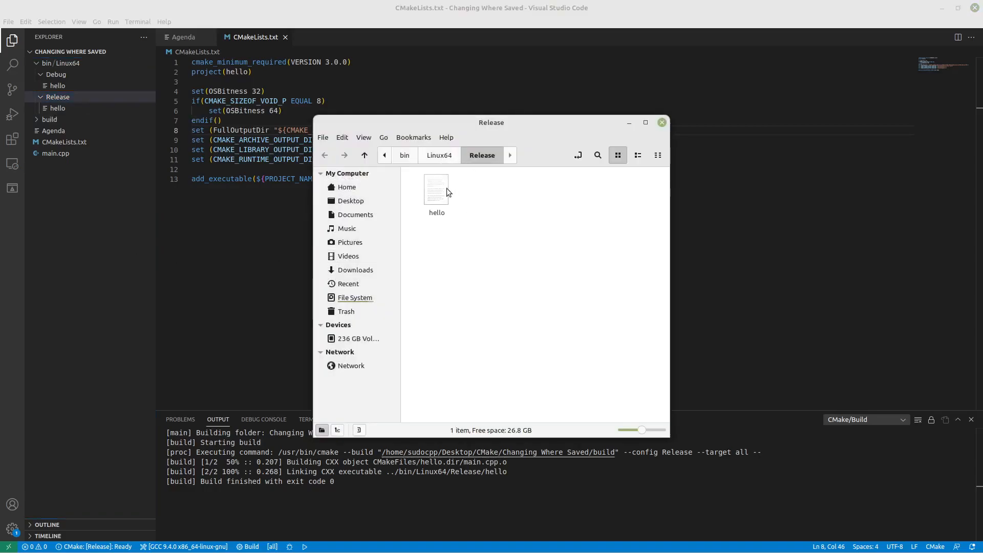
{"action": "left_click", "coordinate": [436, 189]}
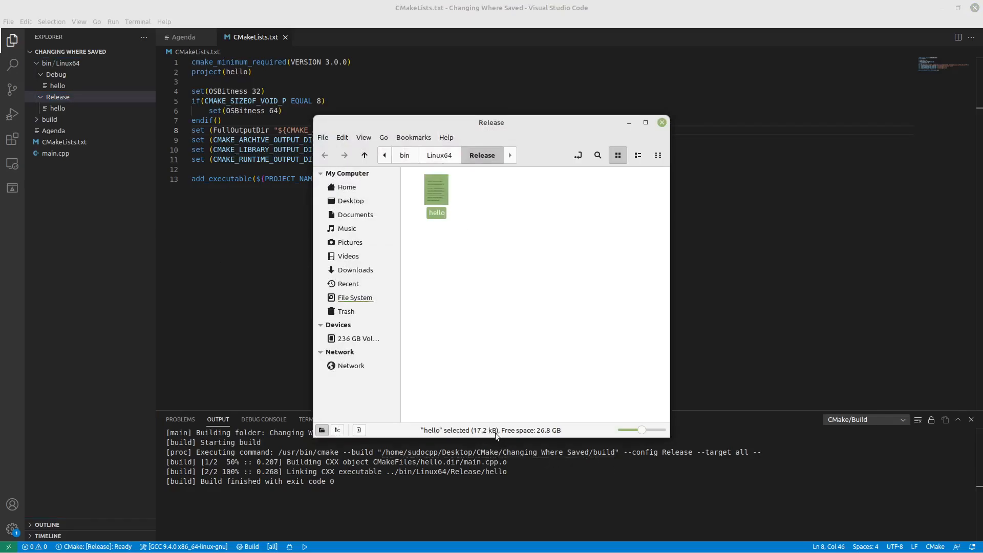
{"action": "left_click", "coordinate": [439, 155]}
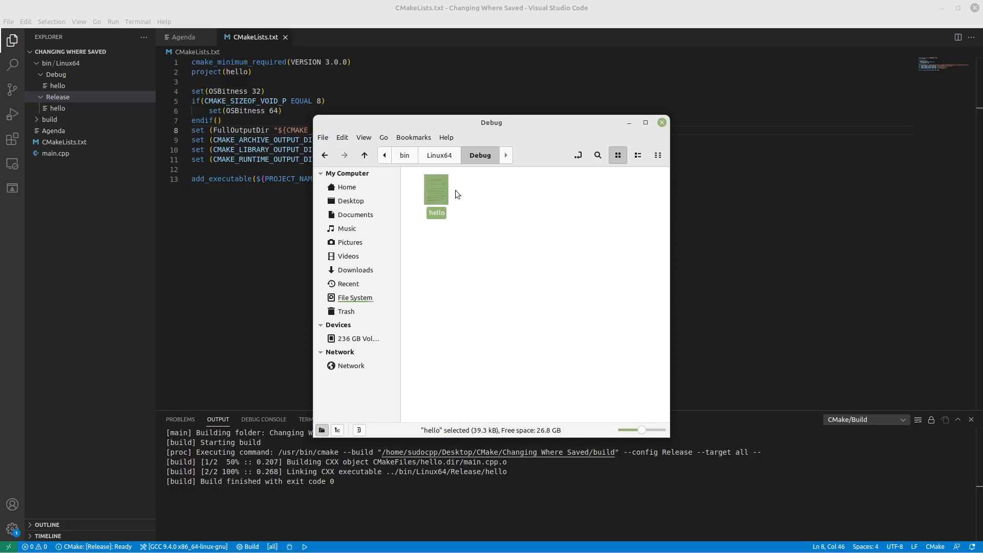
{"action": "left_click", "coordinate": [506, 155]}
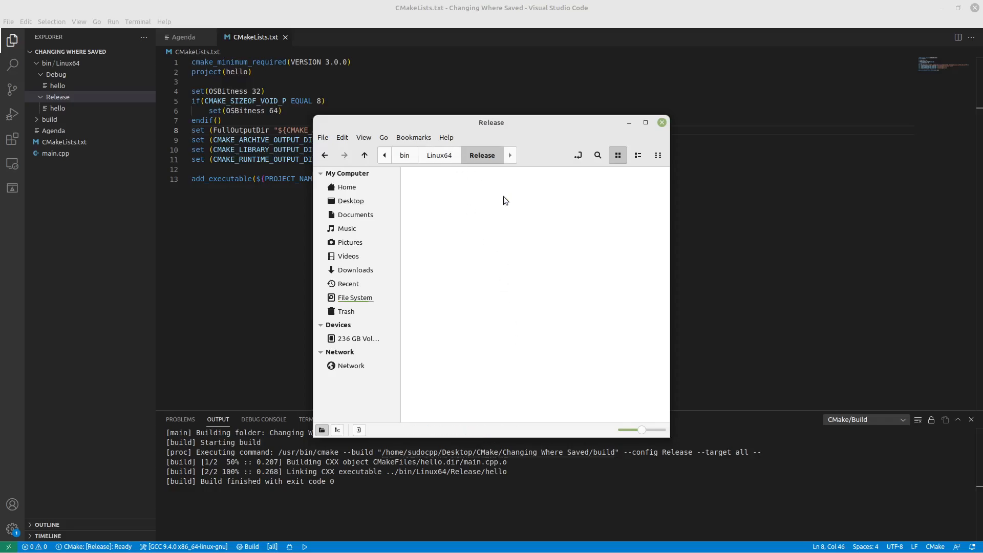
Navigate up to the project folder and back into bin, showing Linux64 with Debug and Release.
{"action": "left_click", "coordinate": [405, 155]}
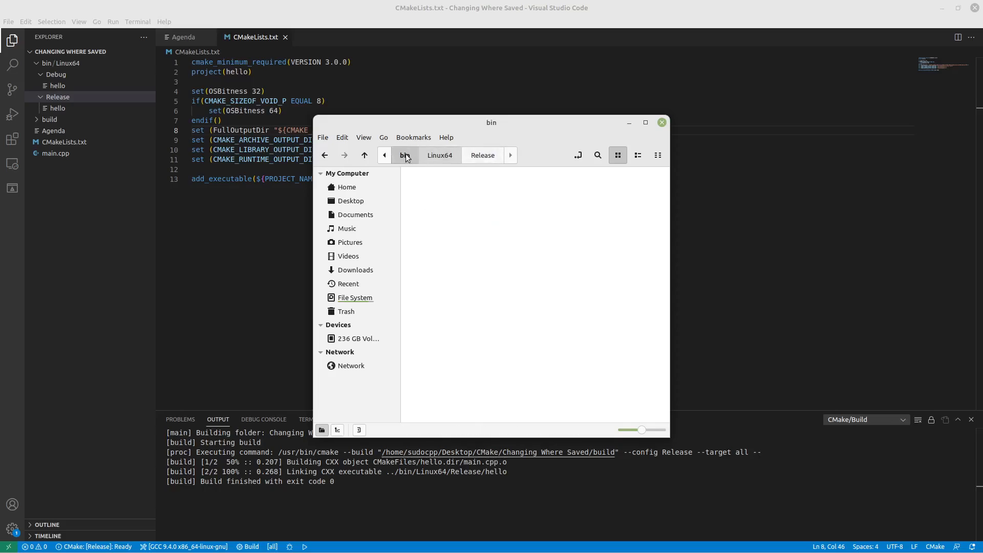
{"action": "left_click", "coordinate": [384, 155]}
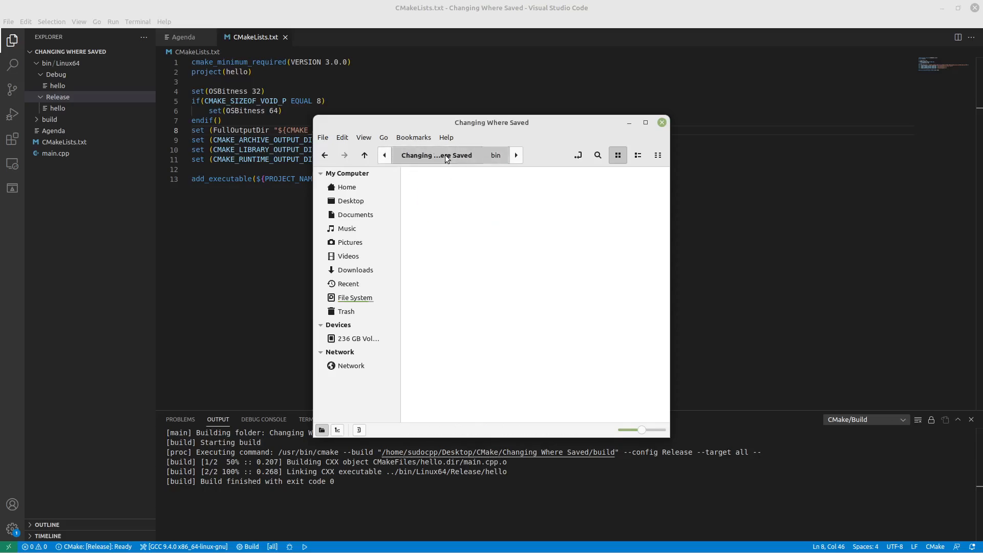
{"action": "left_click", "coordinate": [436, 192]}
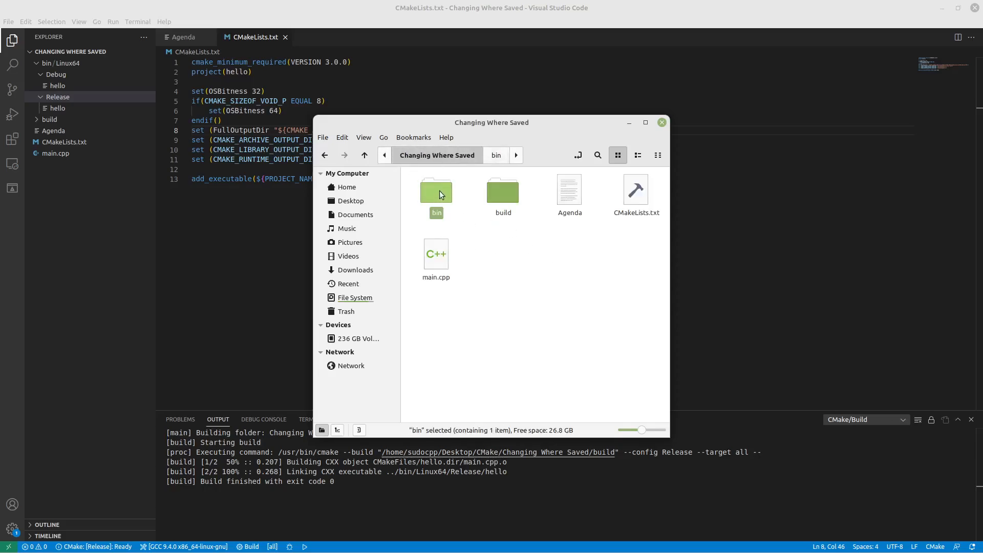
{"action": "double_click", "coordinate": [436, 192]}
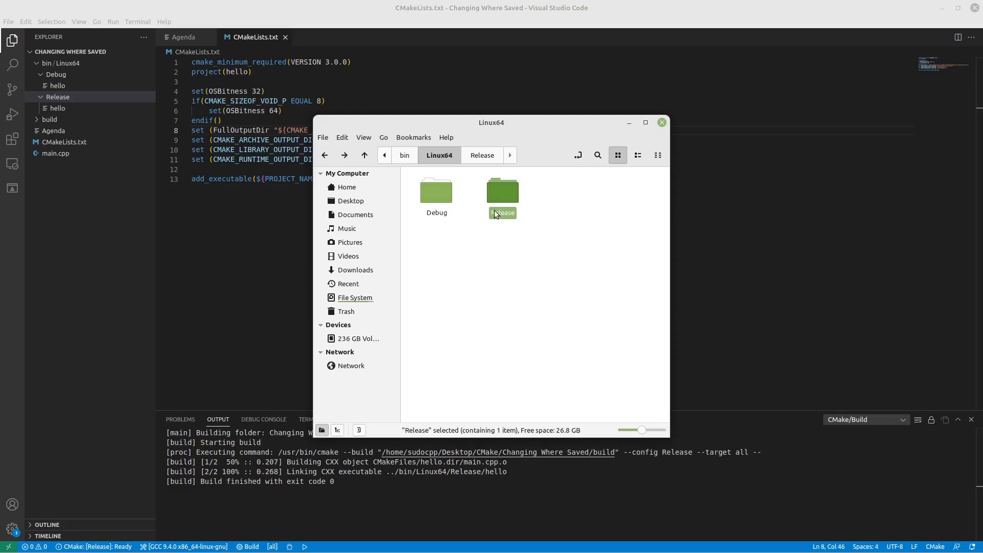
{"action": "left_click", "coordinate": [404, 155]}
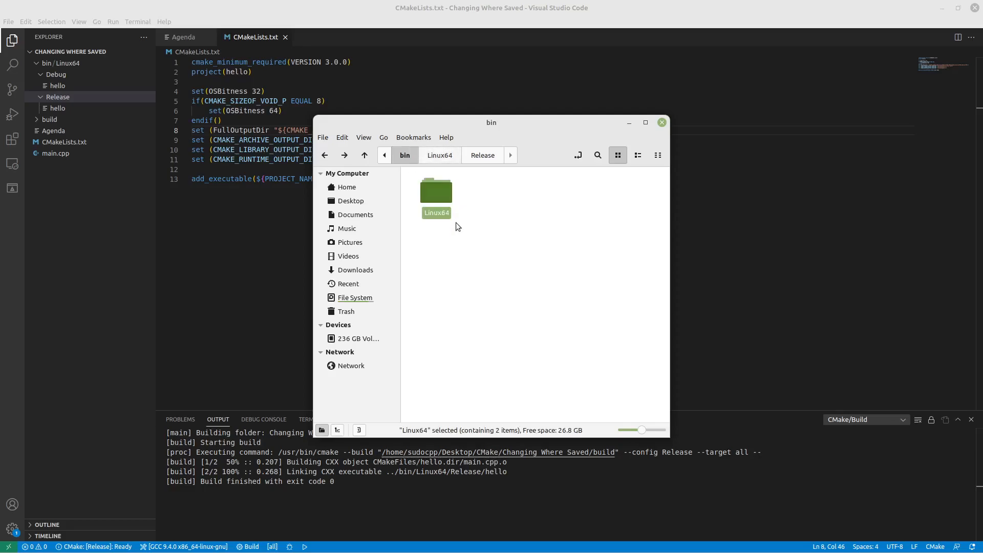
{"action": "mouse_move", "coordinate": [486, 202]}
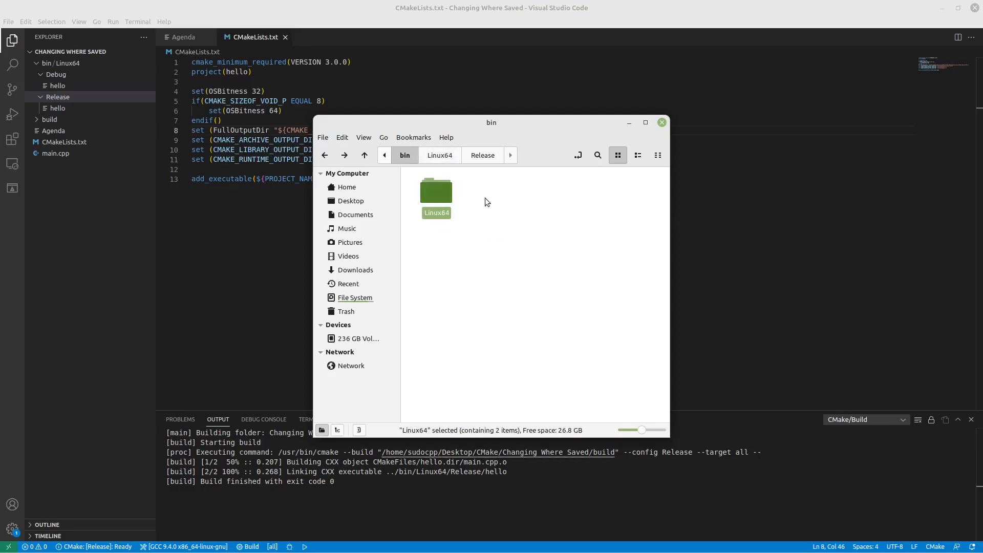